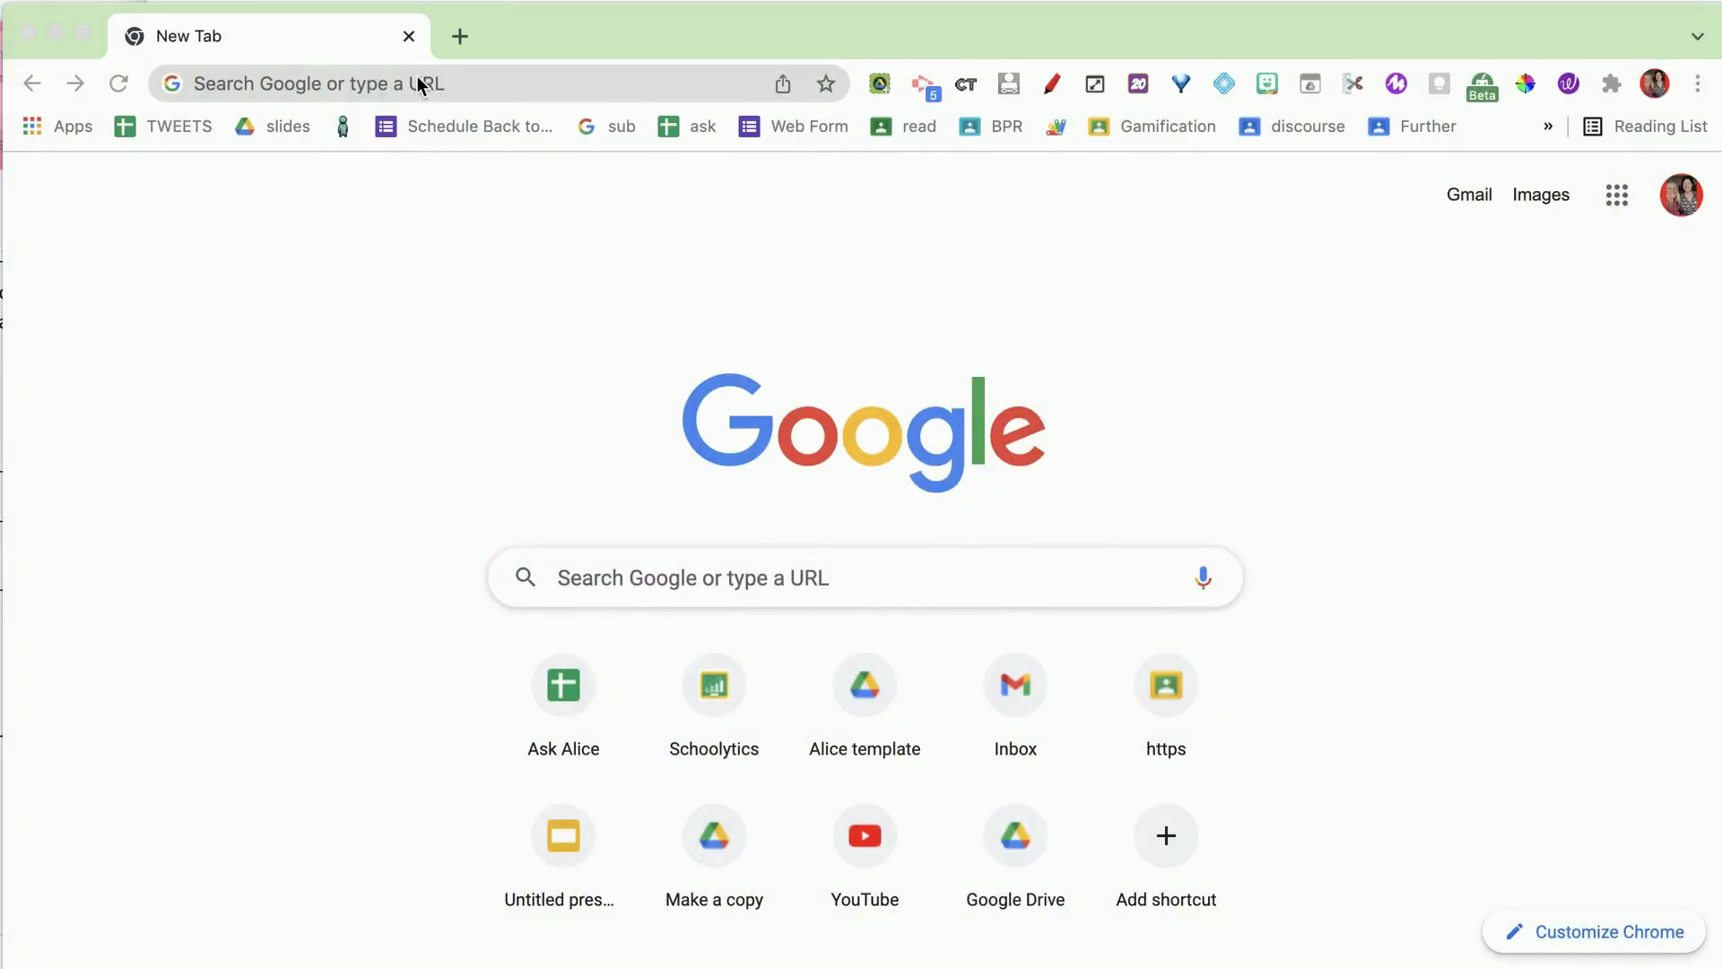
Load form.new in the address bar to create a new blank Google Form
type("form.new")
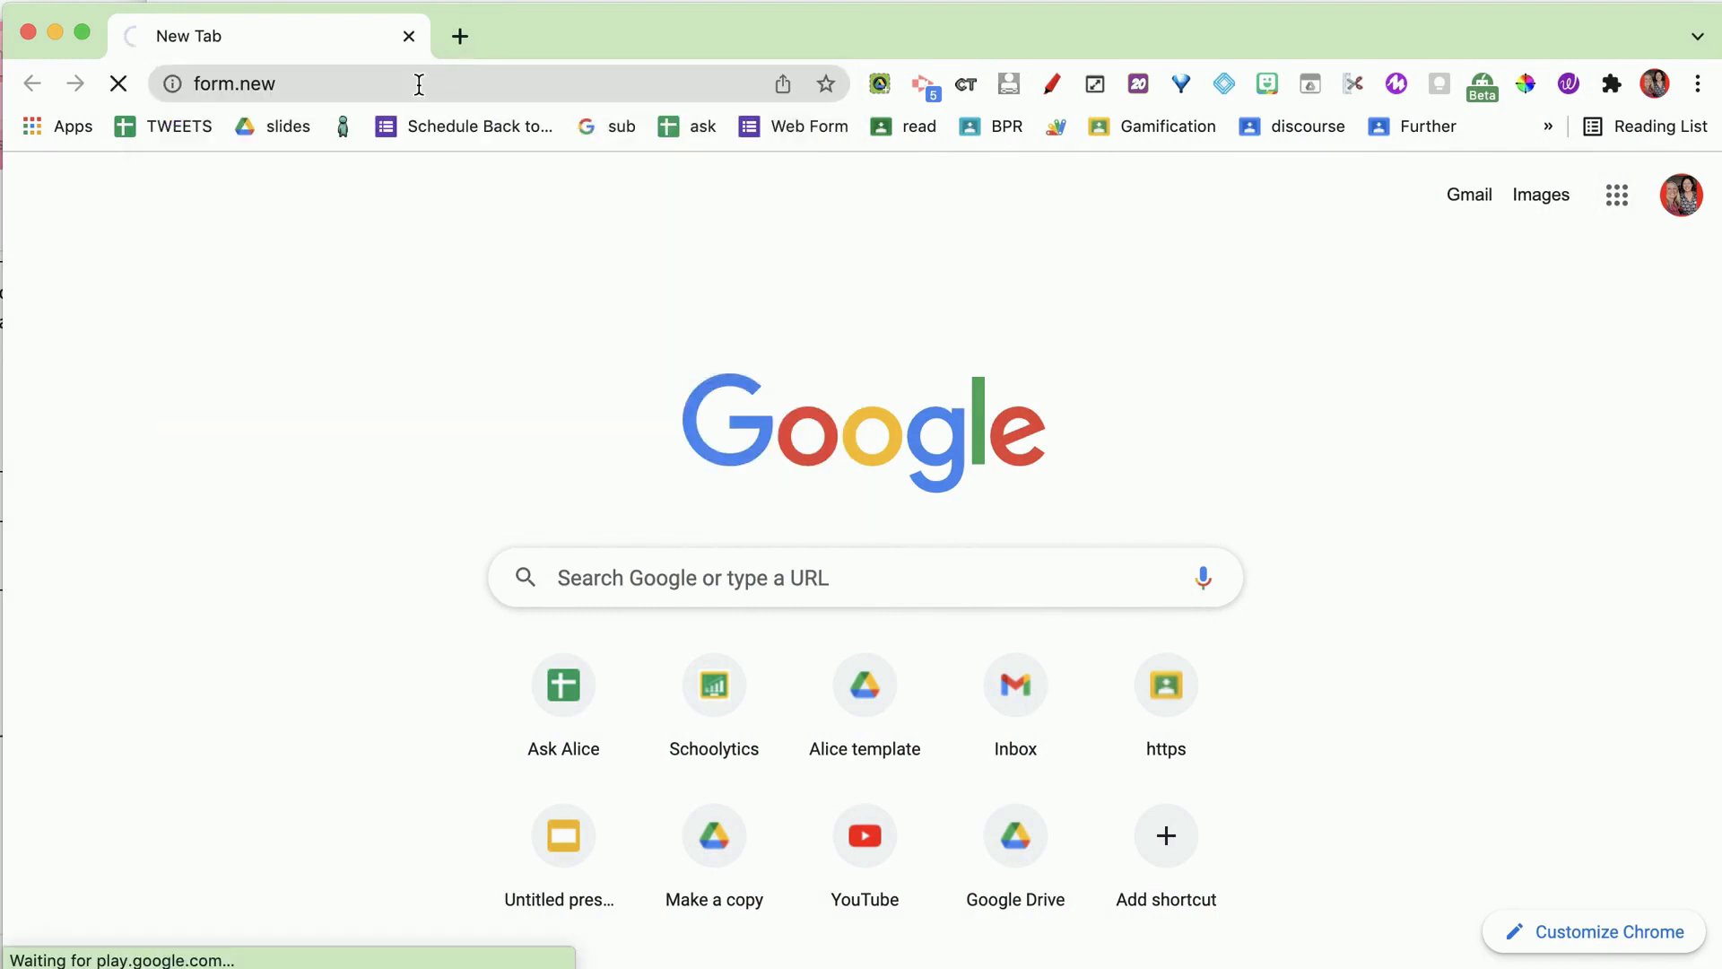
key("Enter")
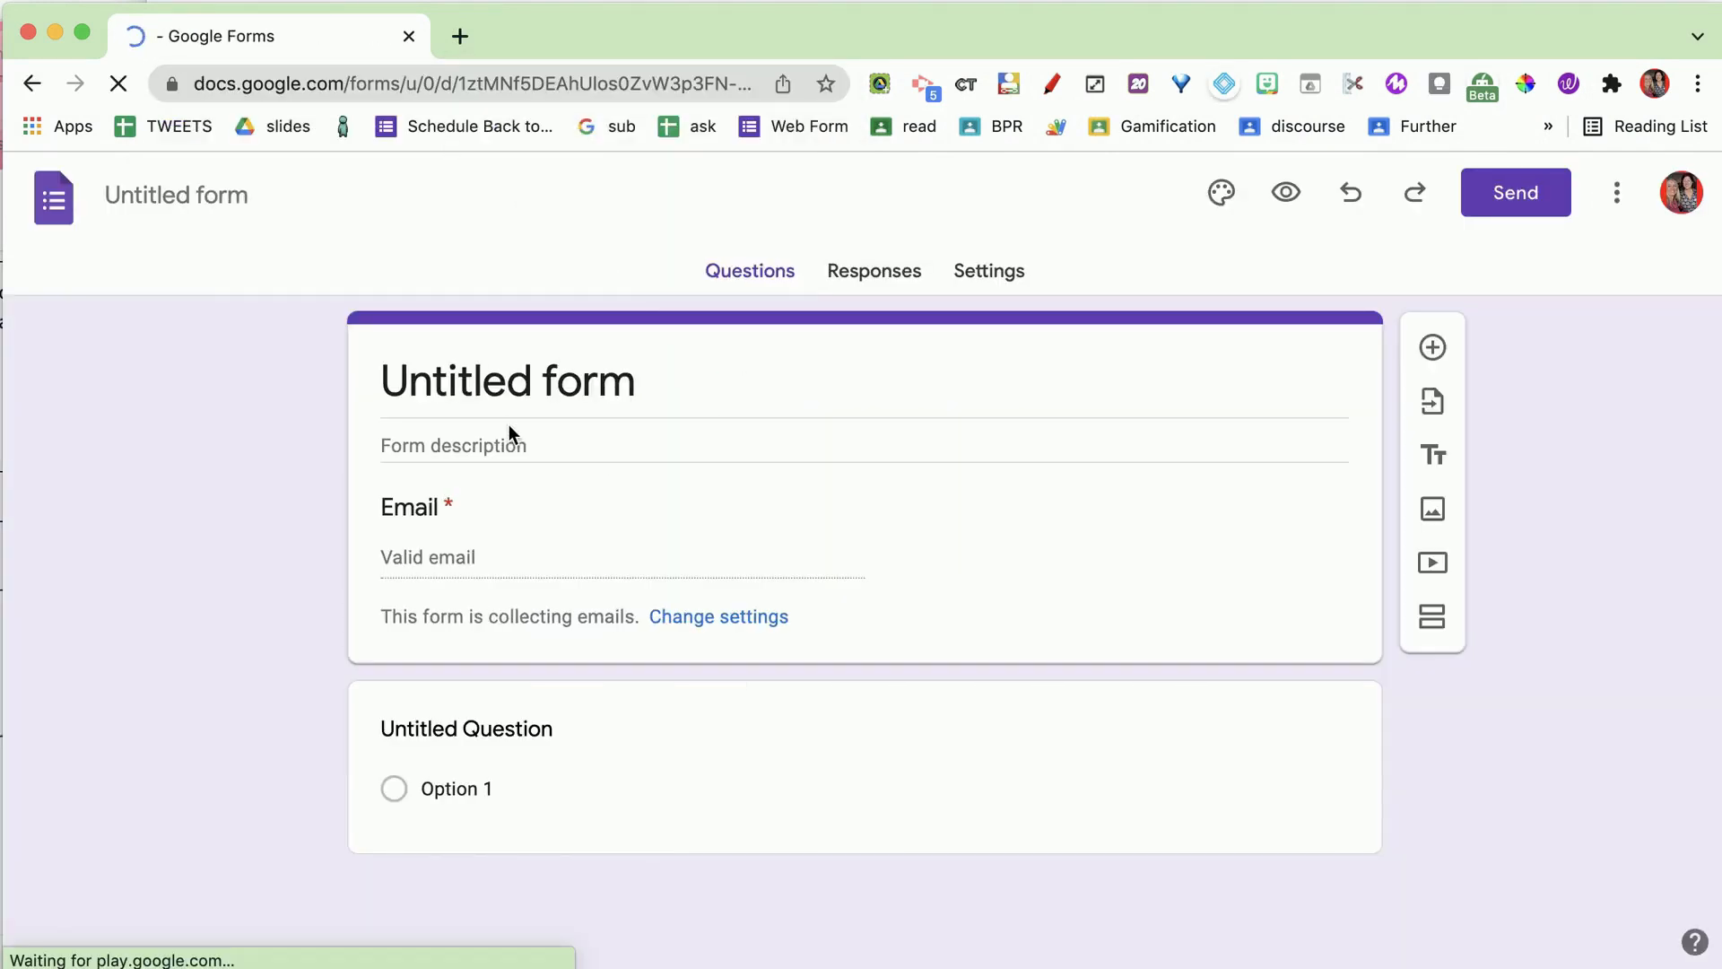
Title the form 'Quick Quiz'
left_click(505, 380)
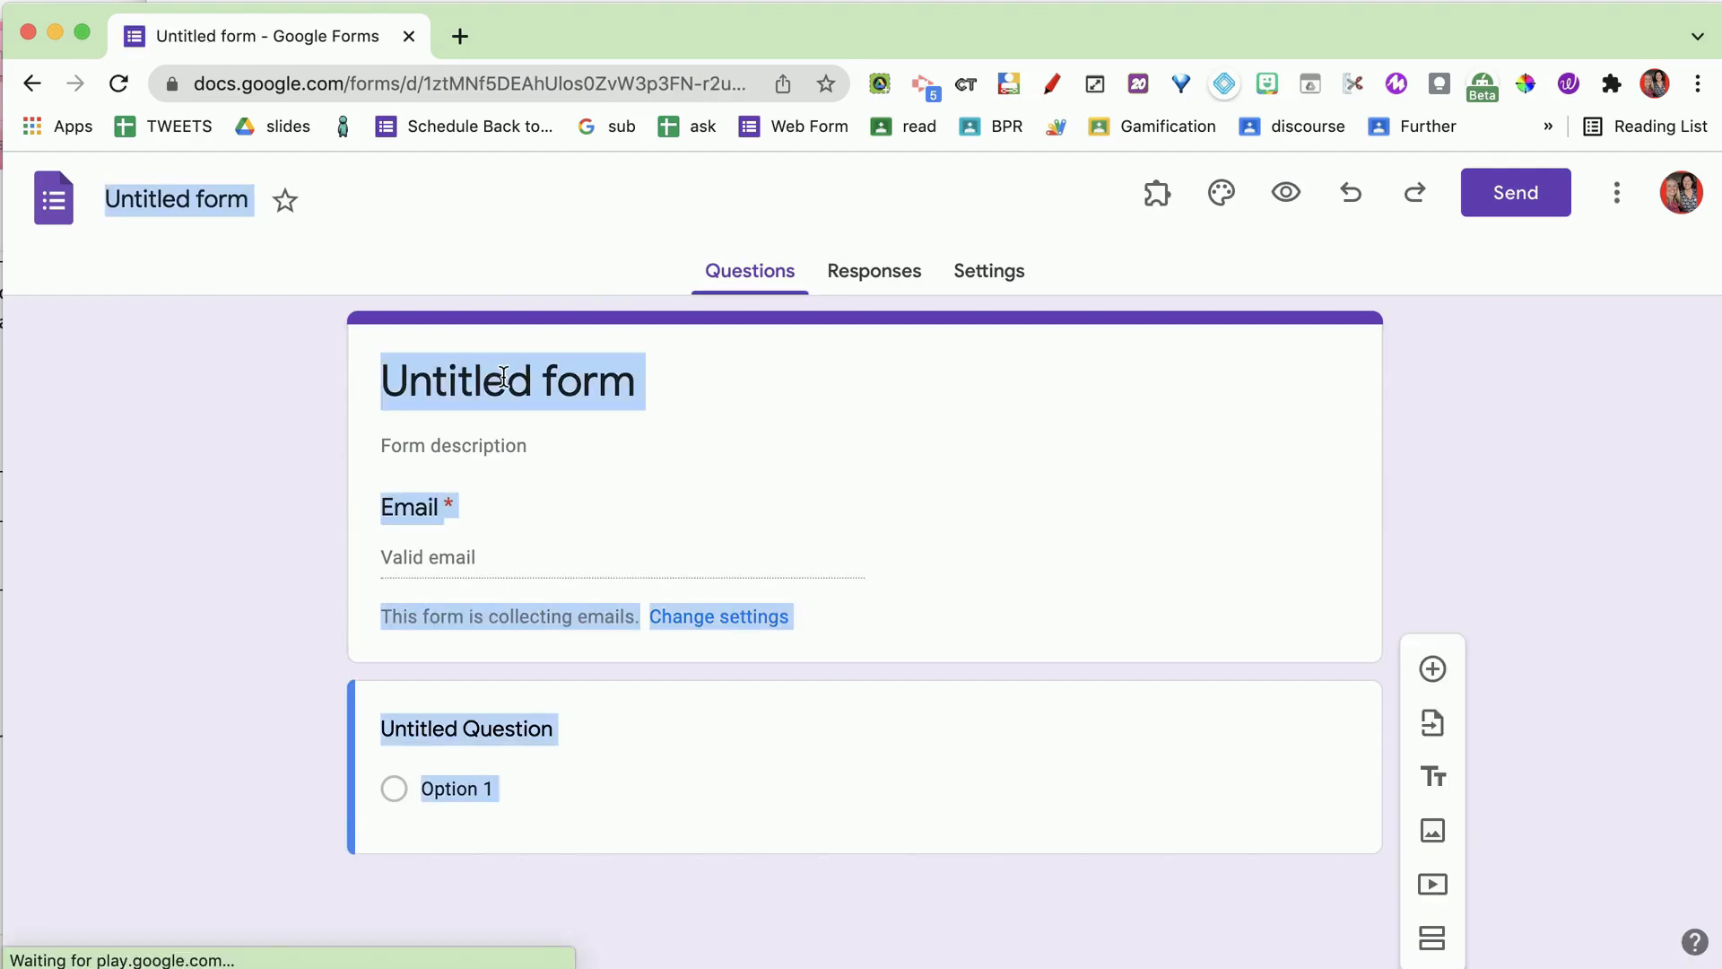
type("Quick Quiz")
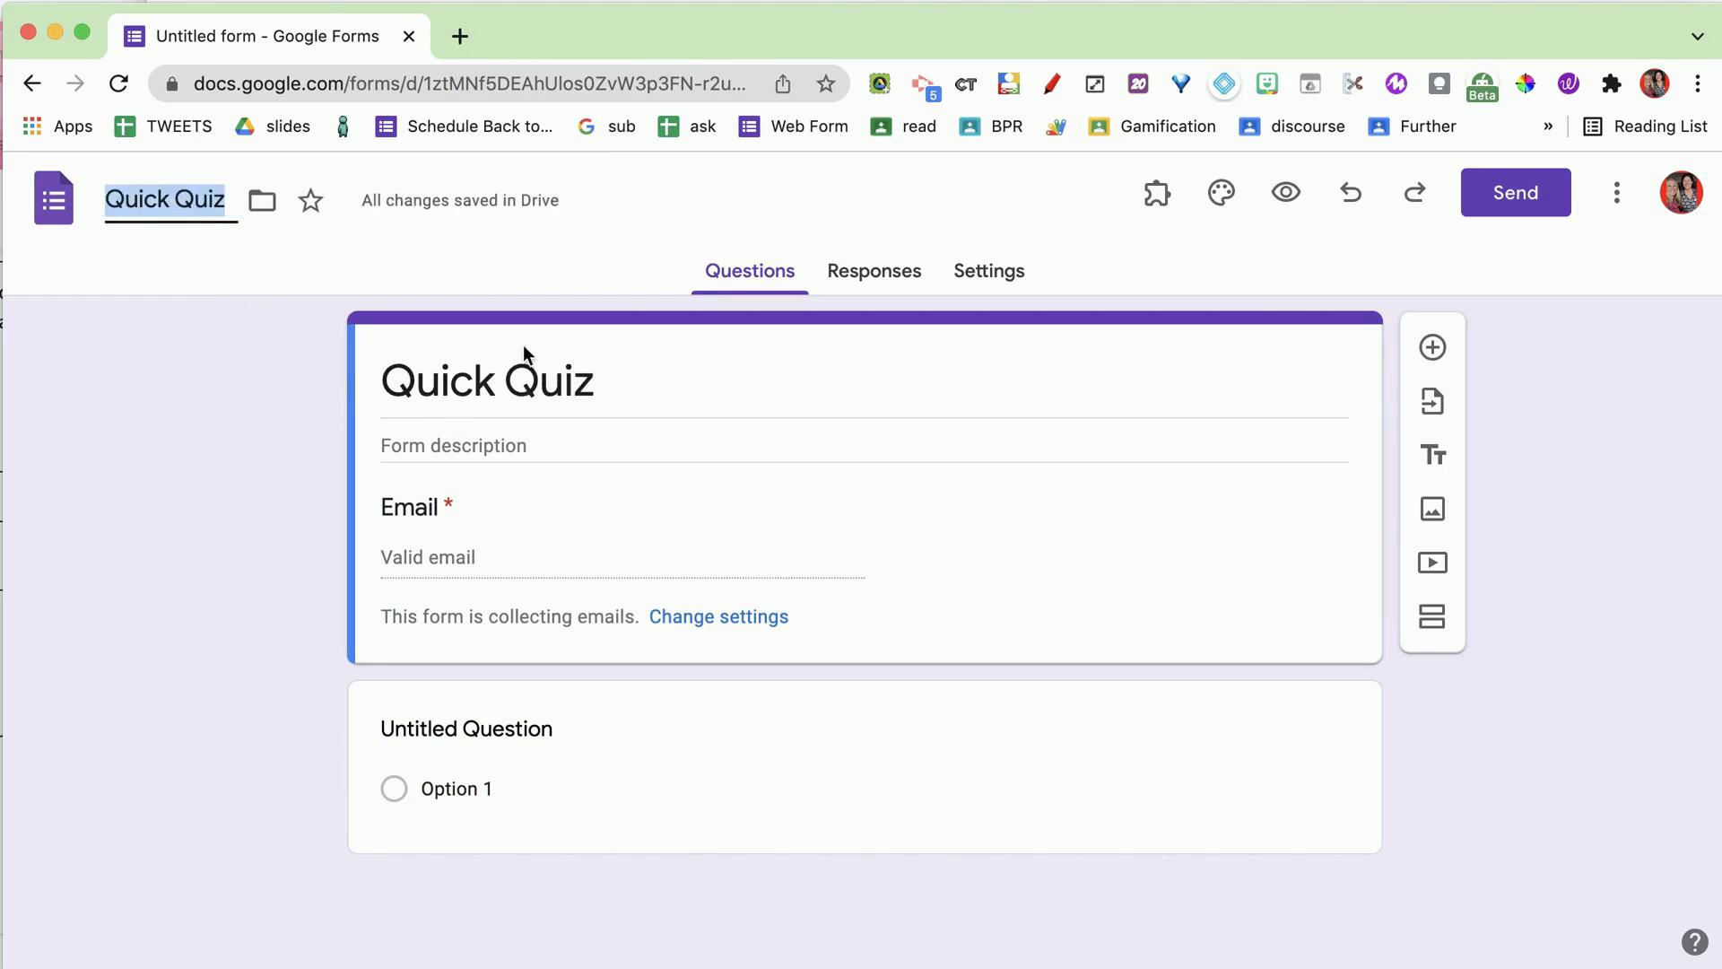
type("H")
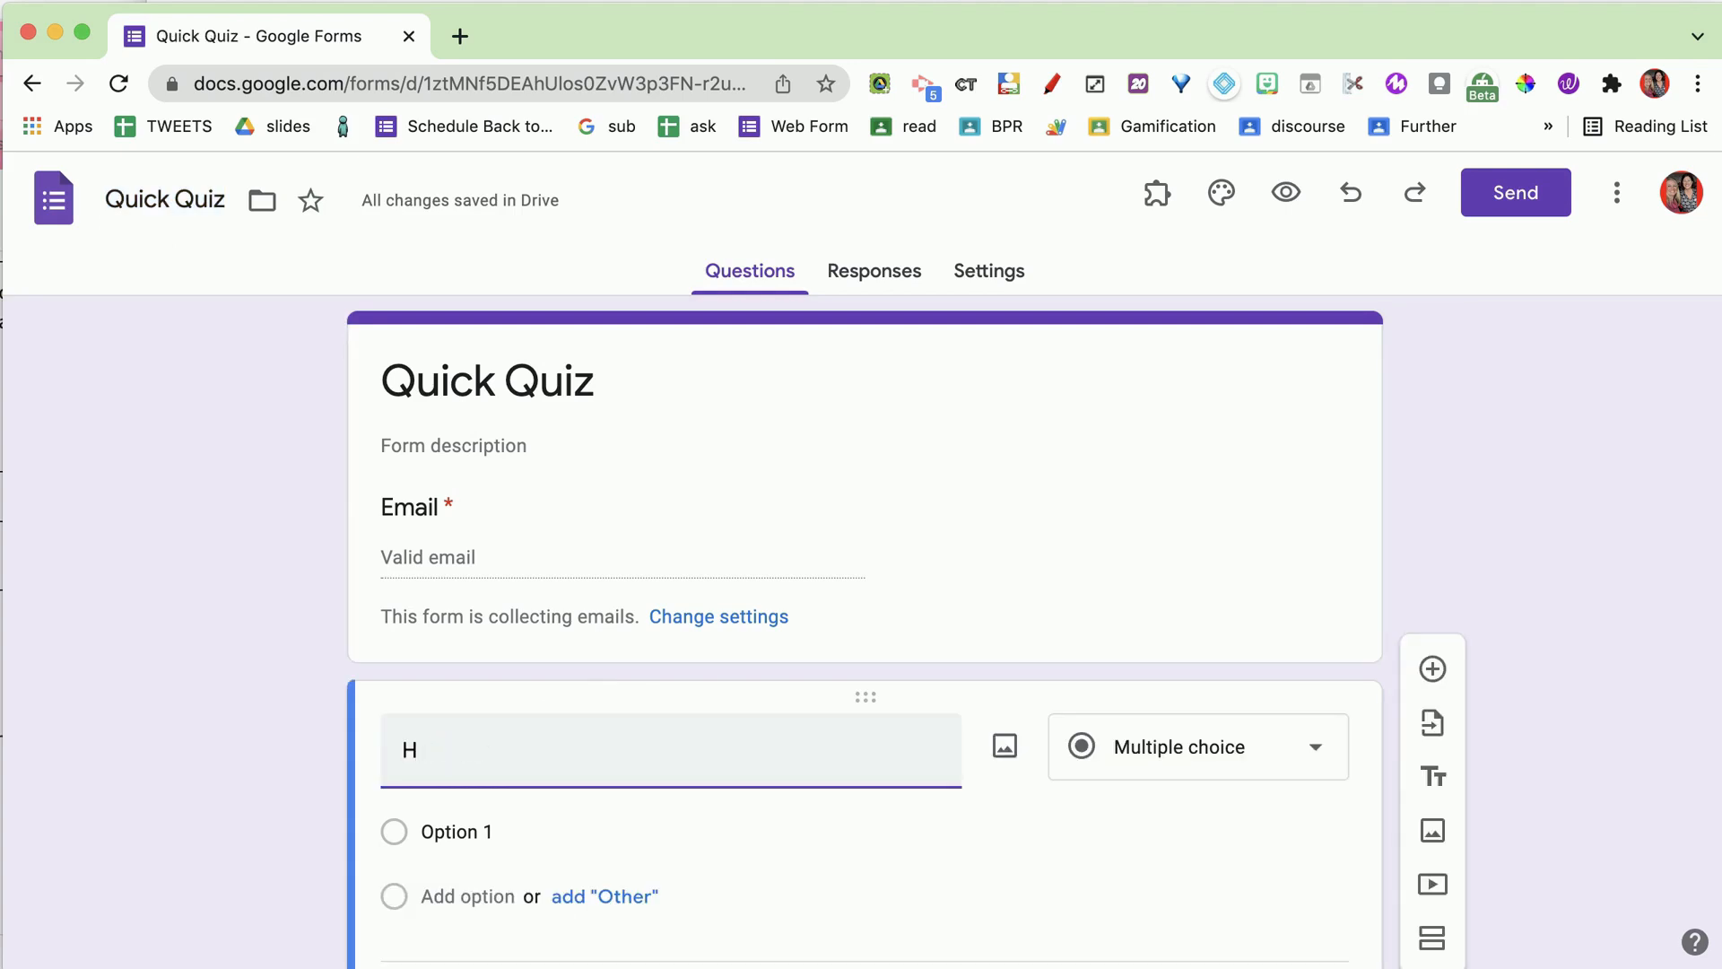
Make the first question read 'What color is red riding hoods hood?'
type("What color is r")
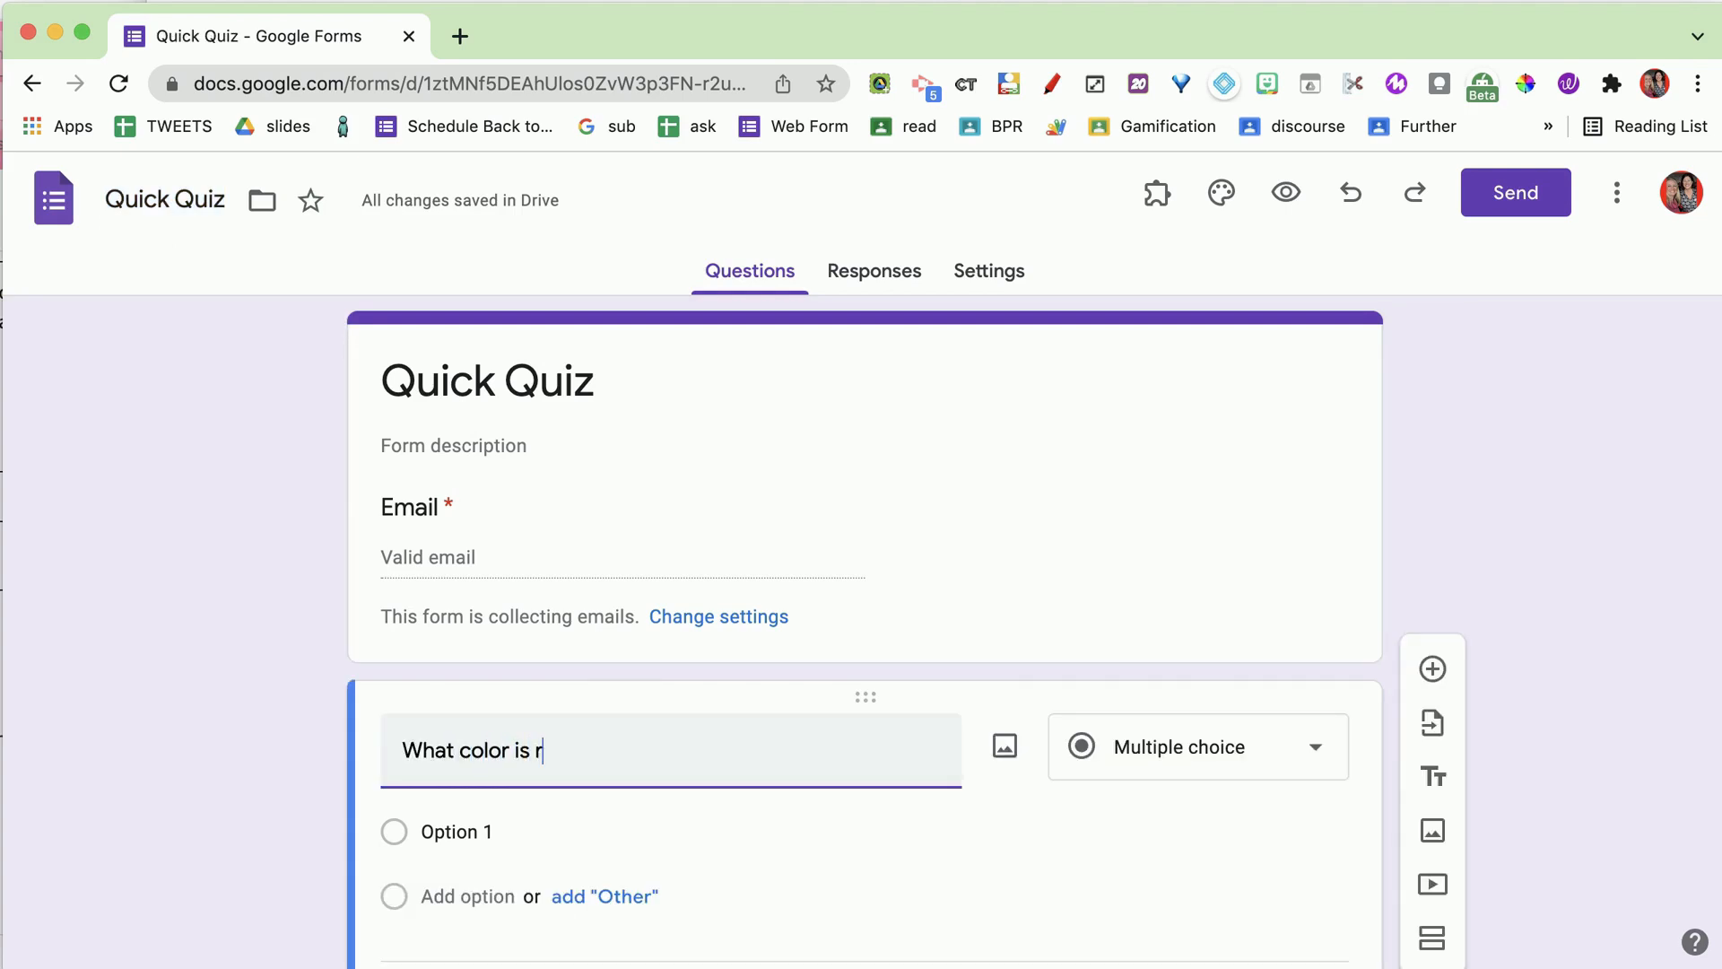
type("ed riding ho")
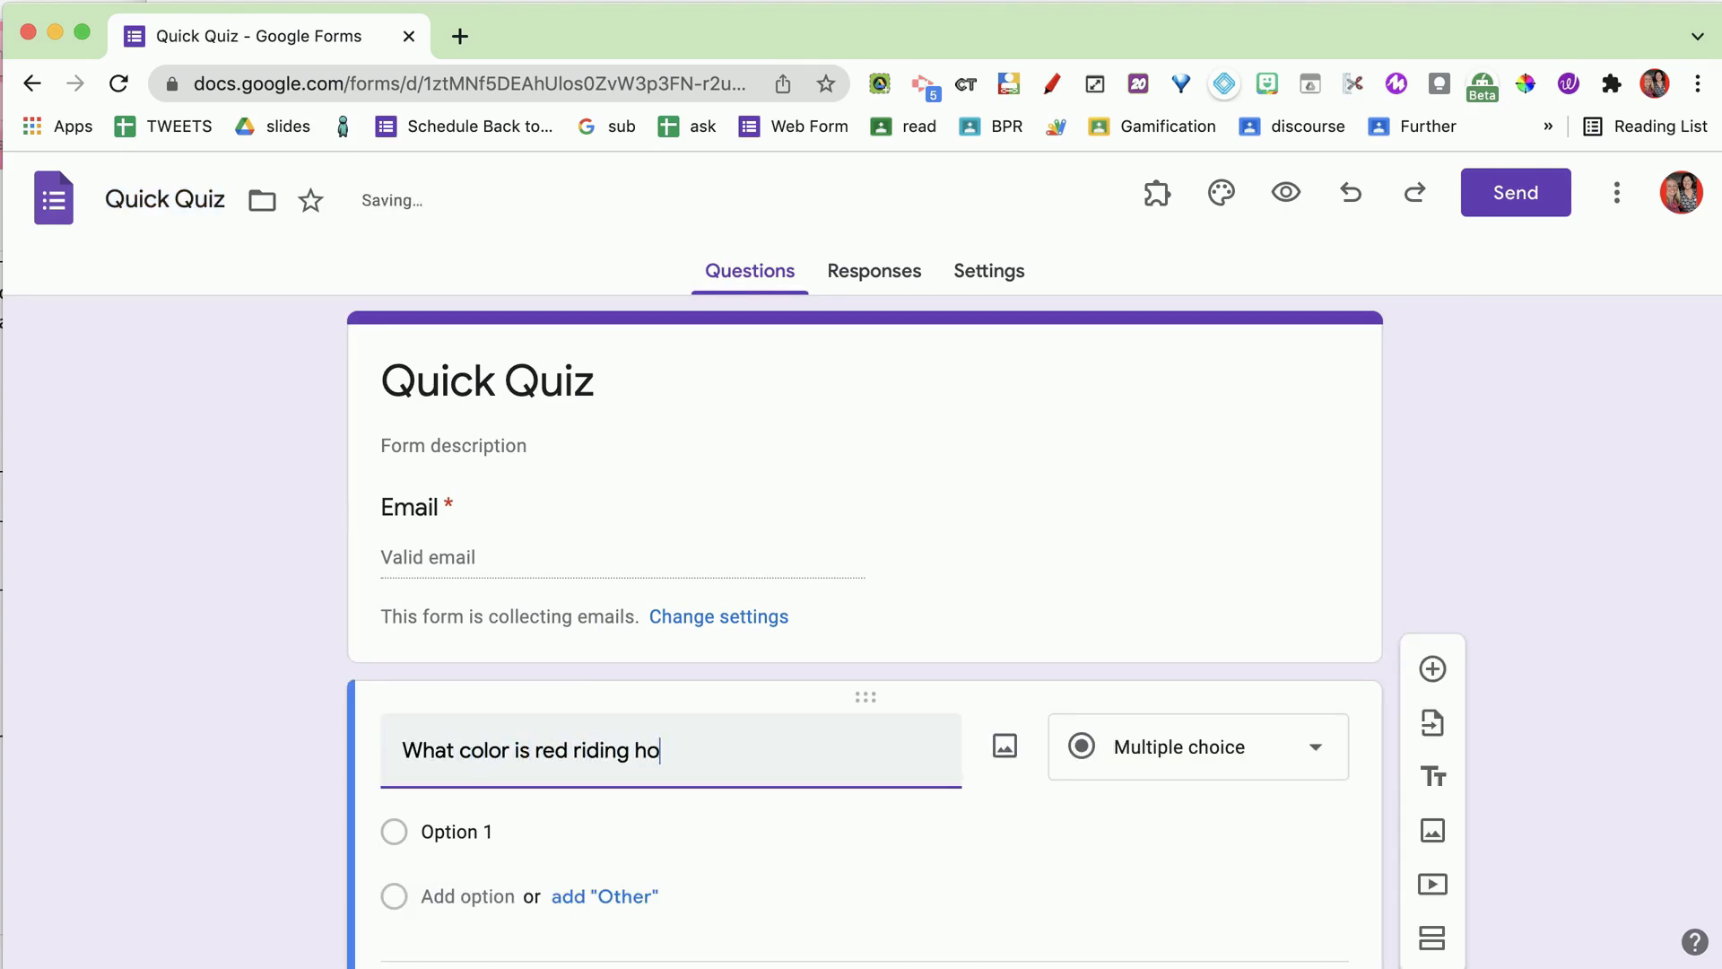
type("ods hood")
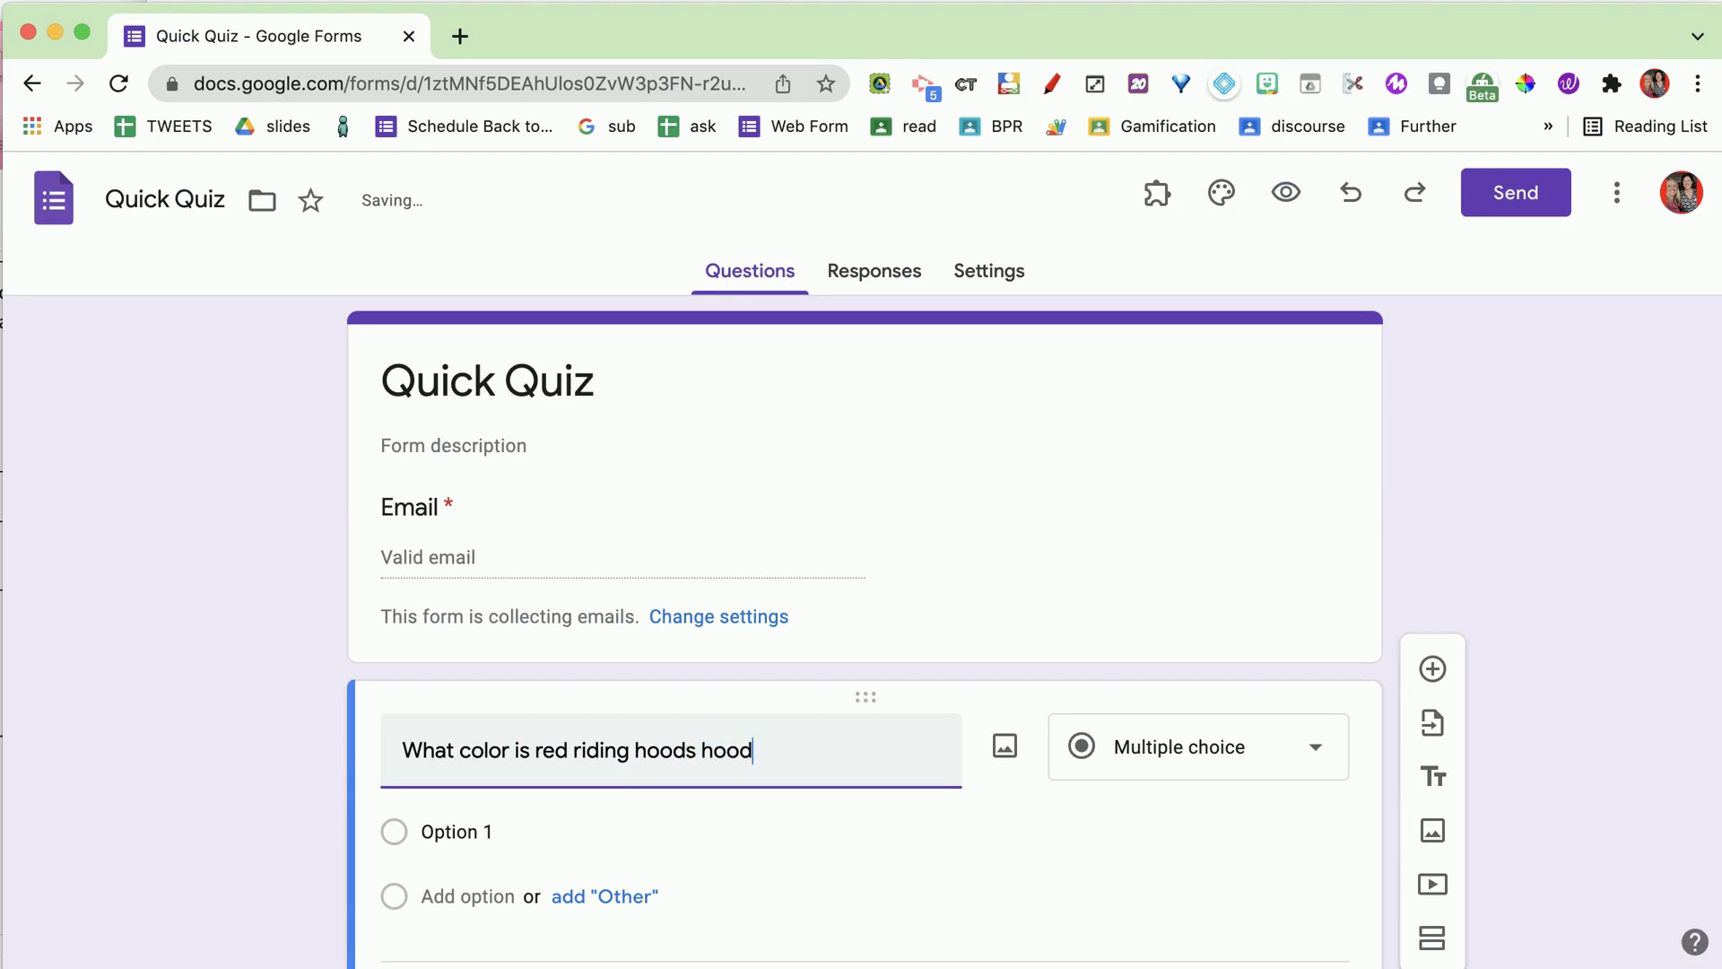
type("?")
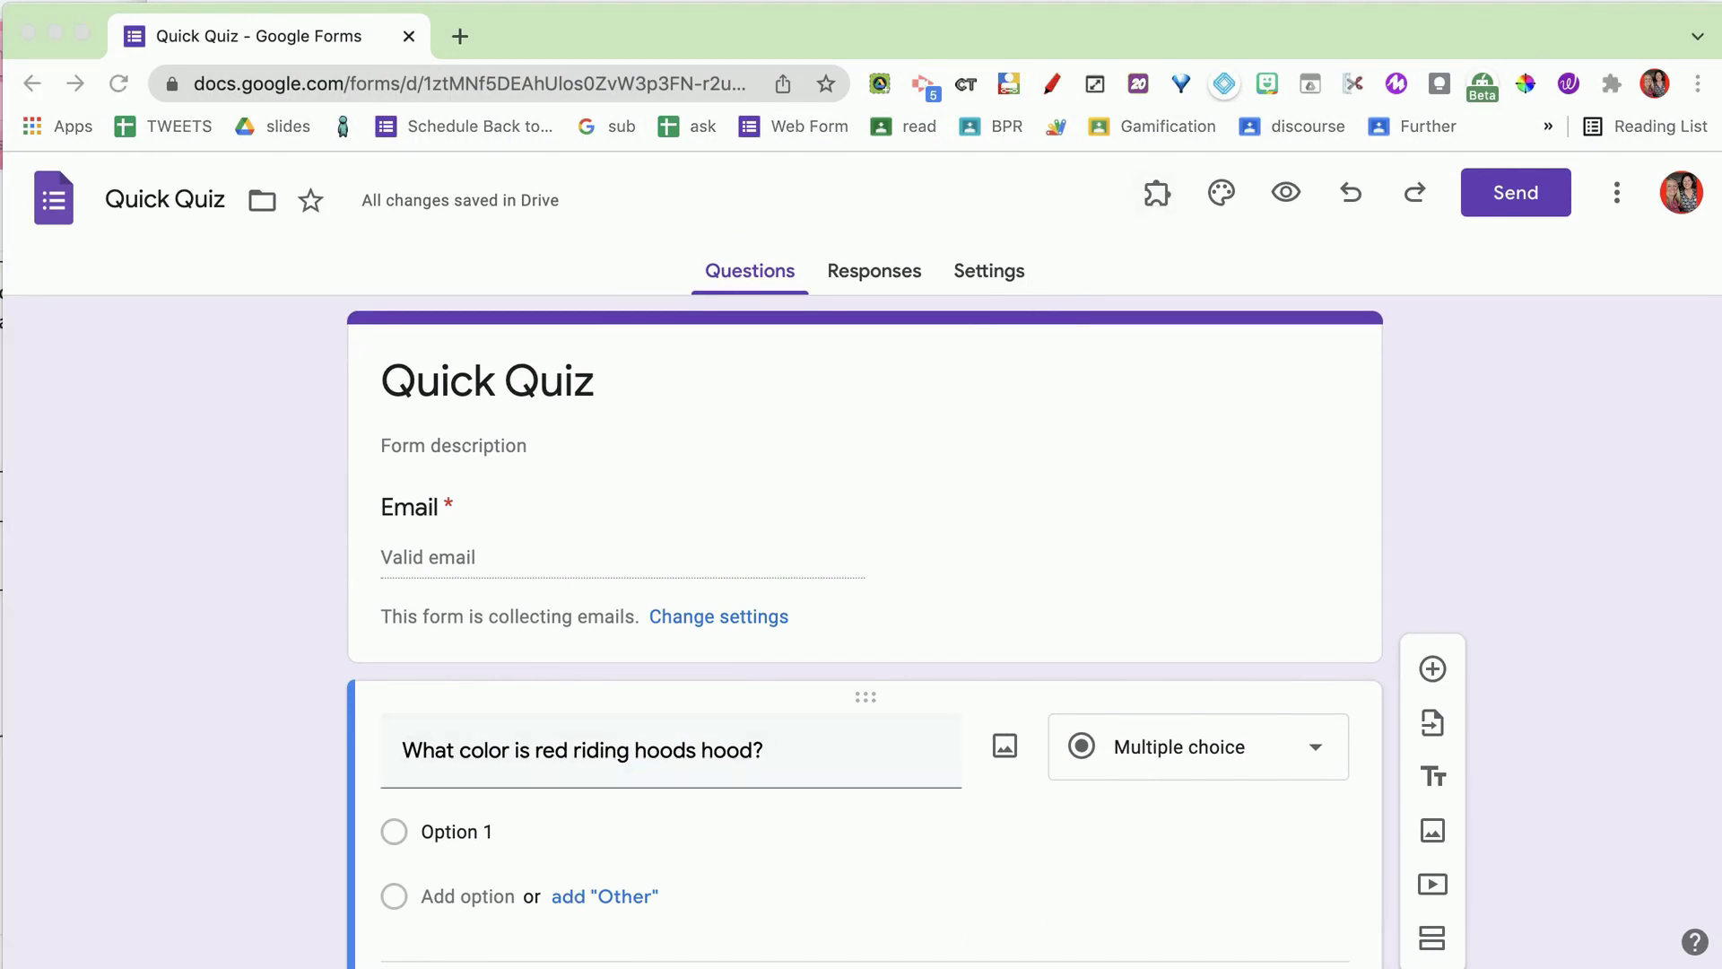
Launch the Quiz Helper by Schoolytics add-on from the installed add-ons list
left_click(1155, 192)
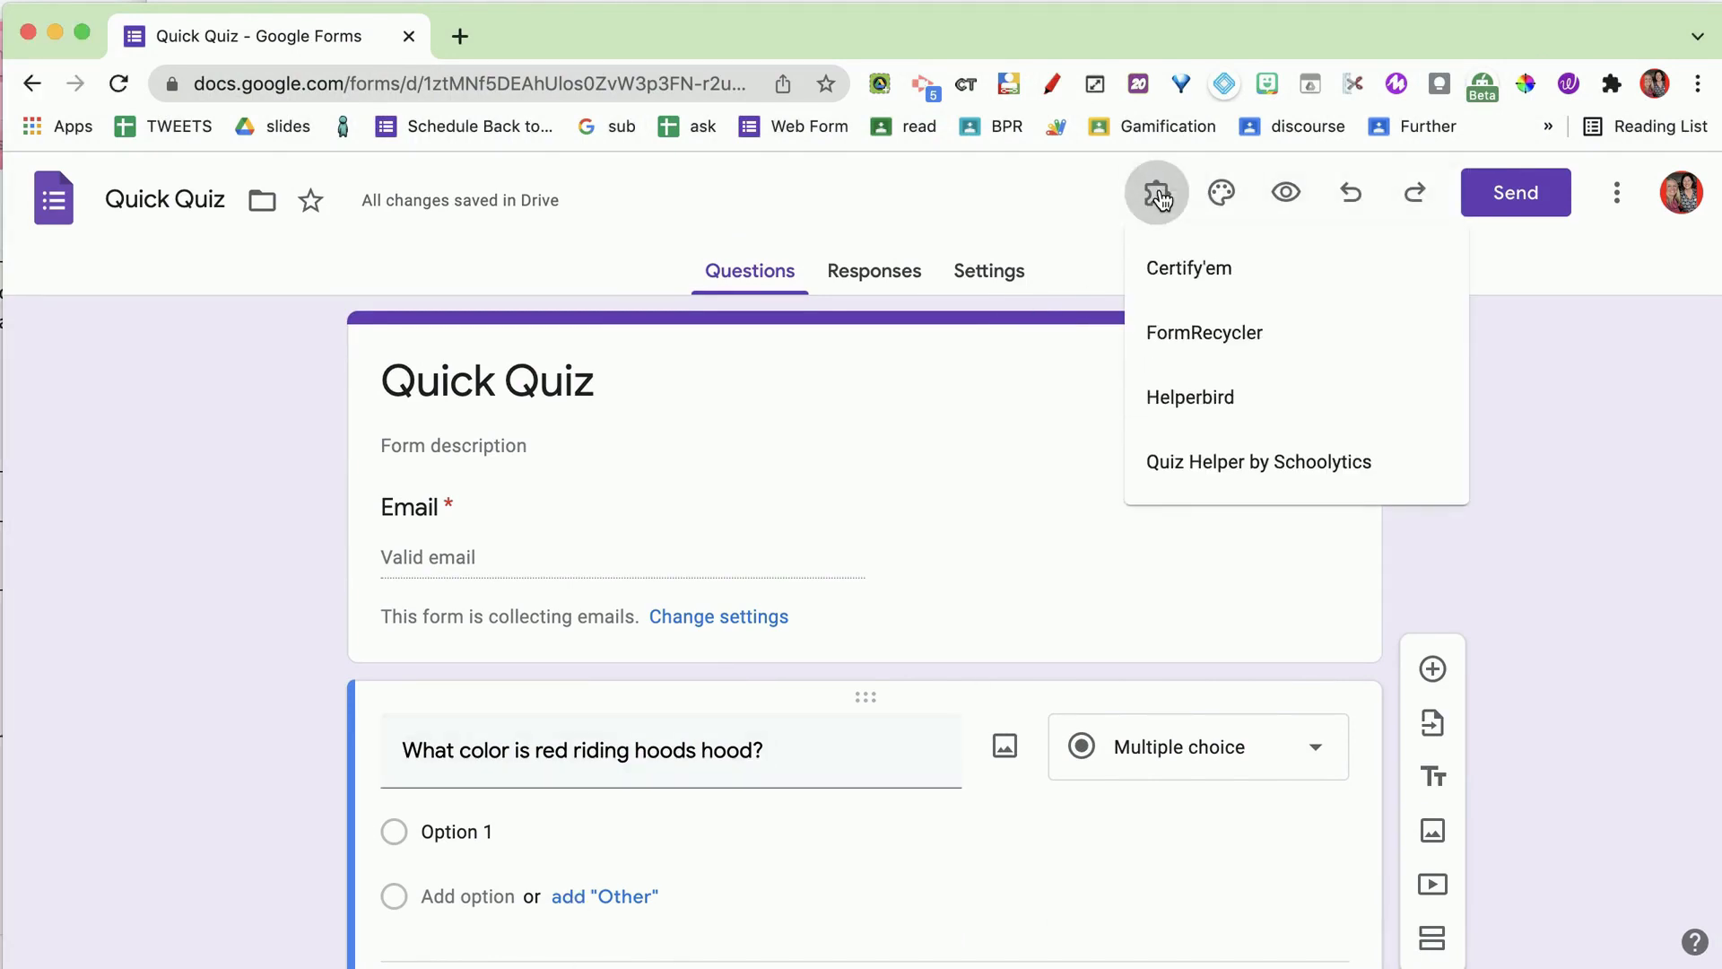
mouse_move(1206, 489)
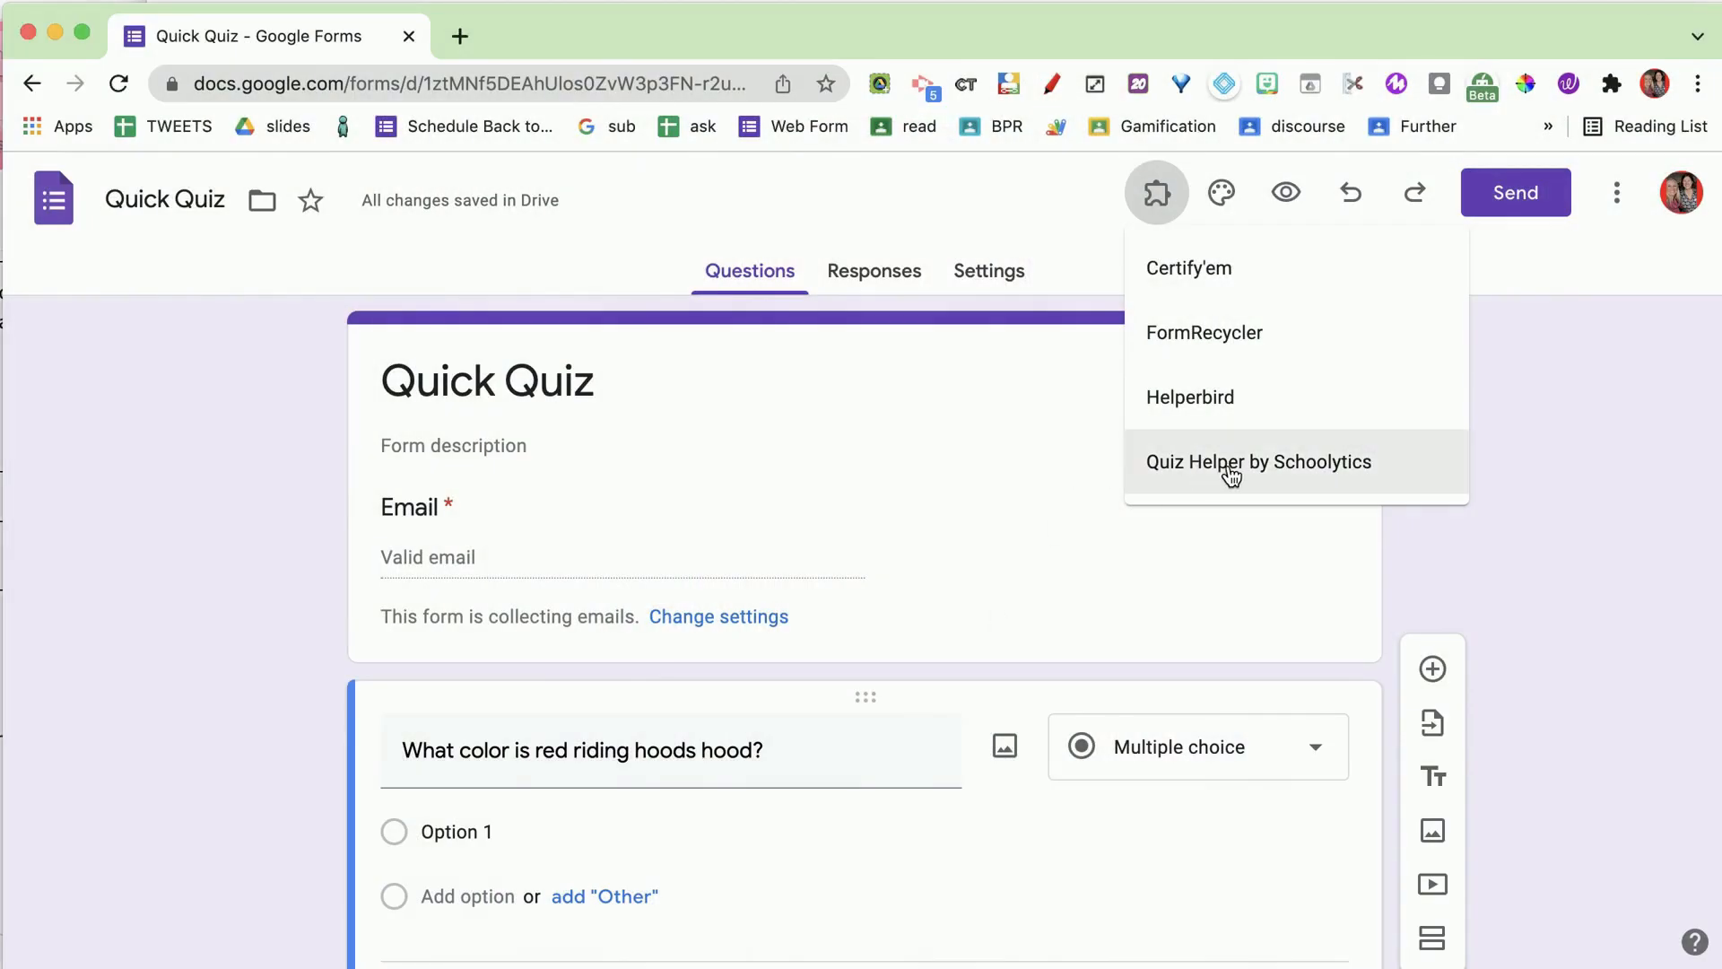
left_click(1260, 461)
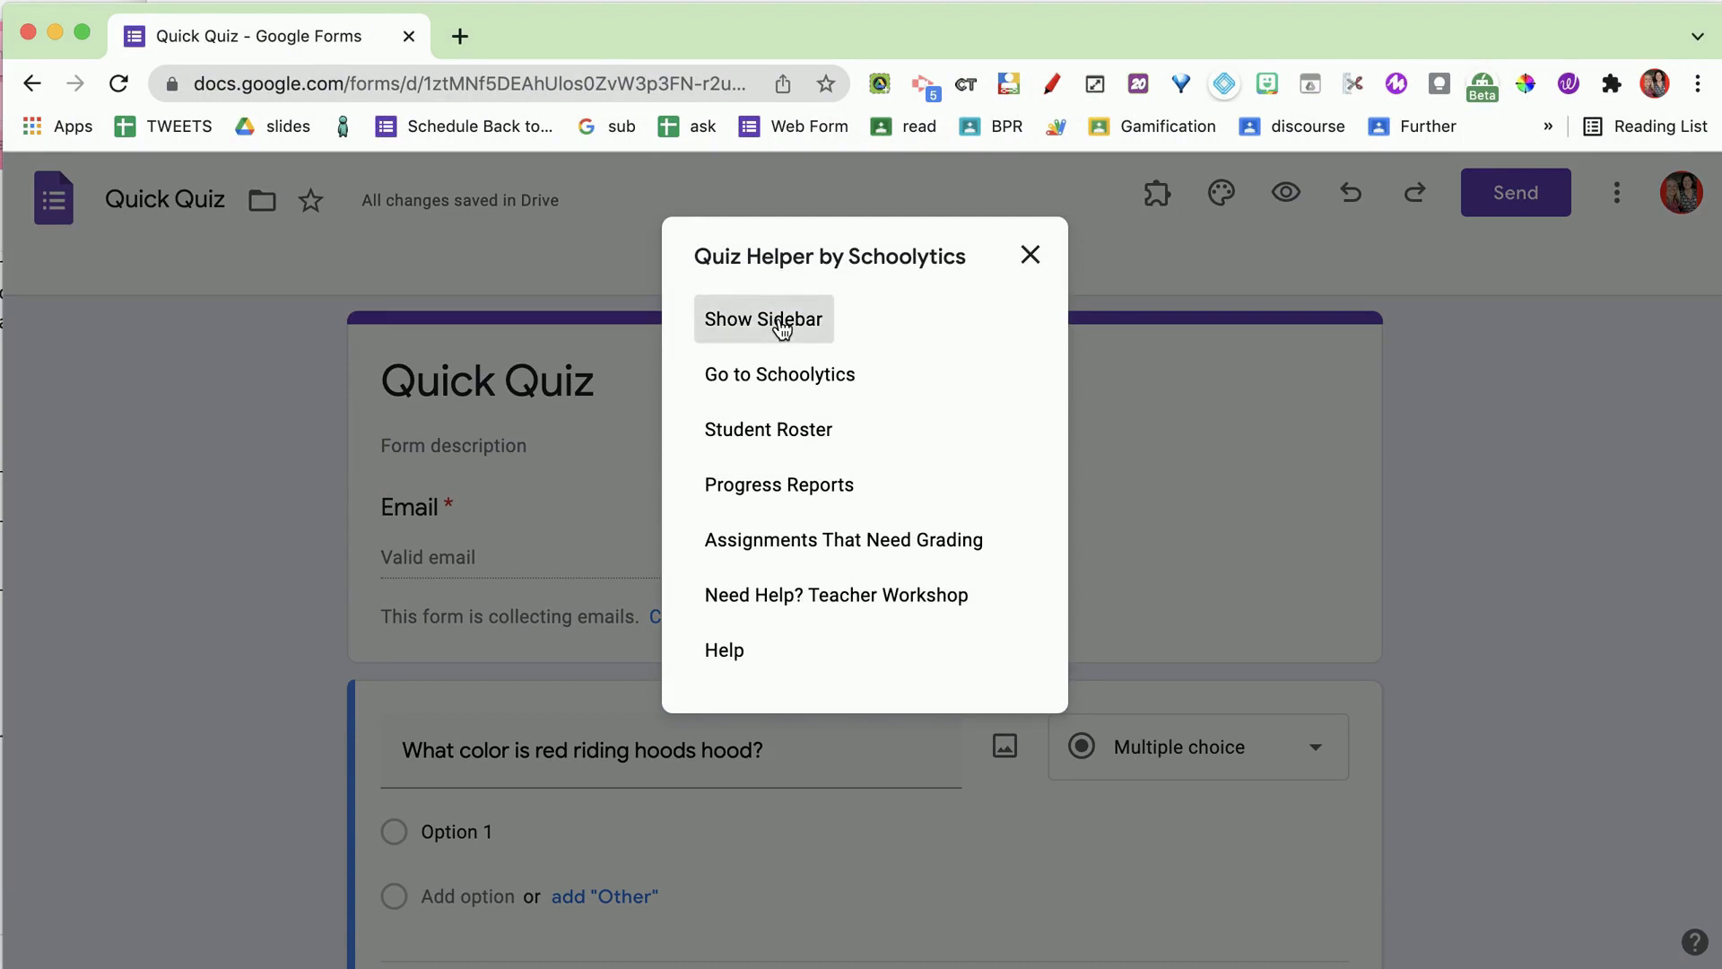
Show the Quiz Helper sidebar and run Setup Form Defaults, adding a required First Name question
left_click(763, 320)
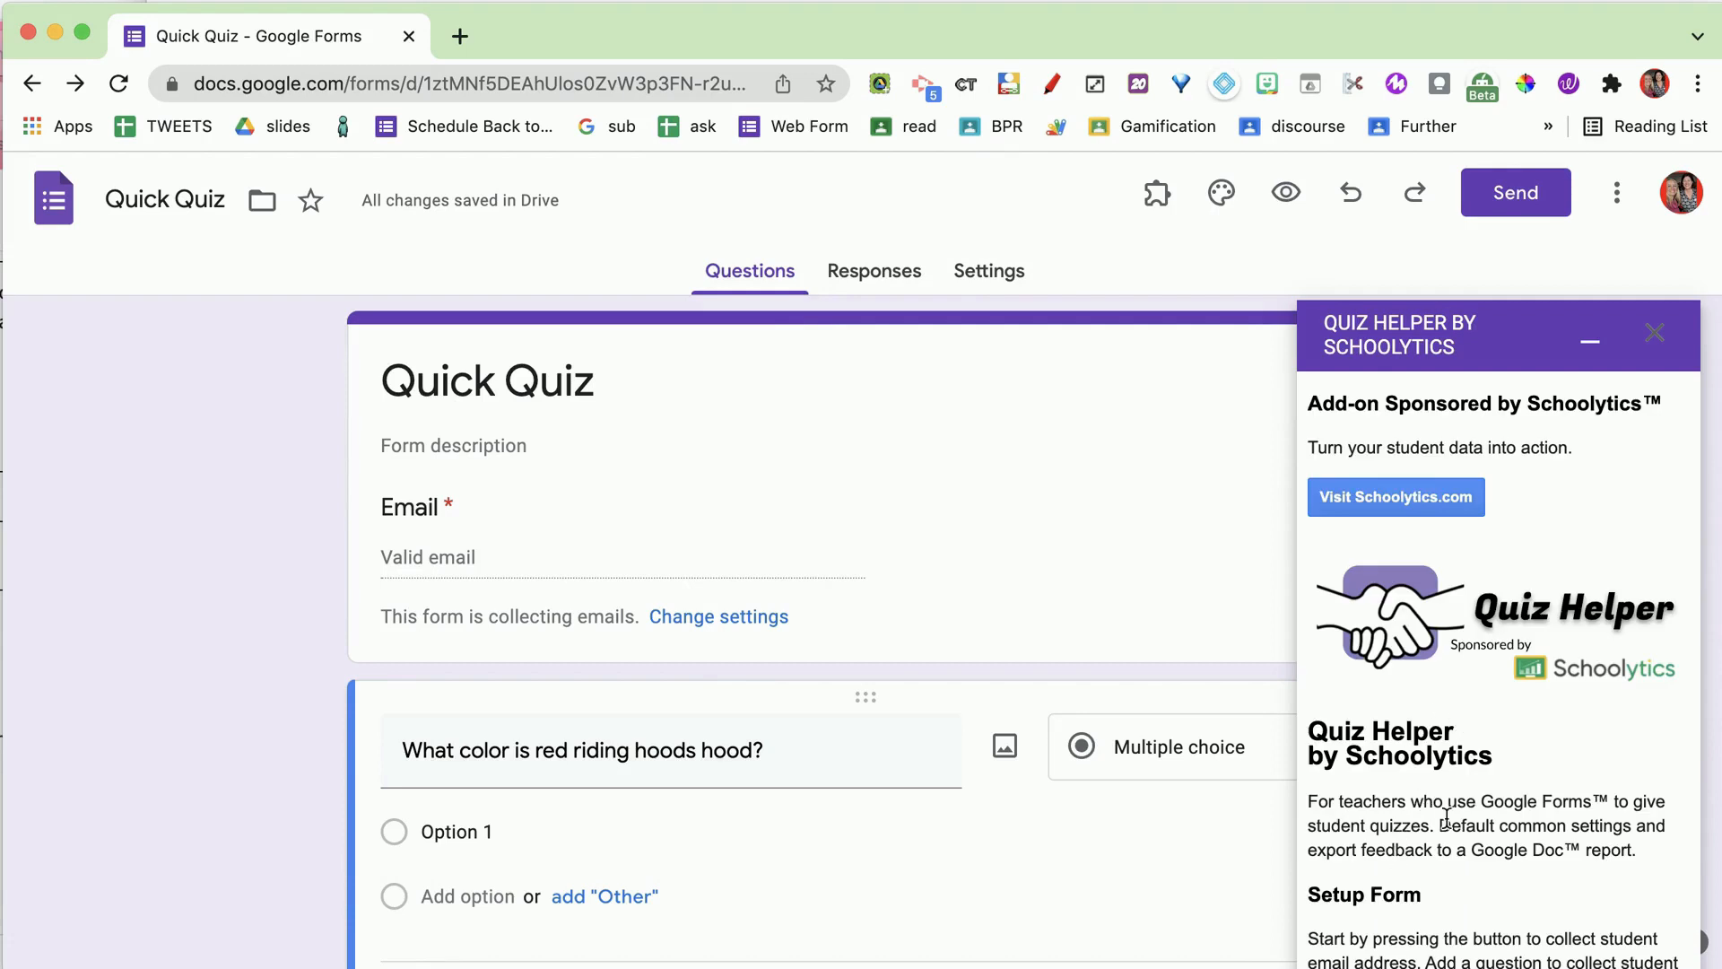
scroll("down", 3)
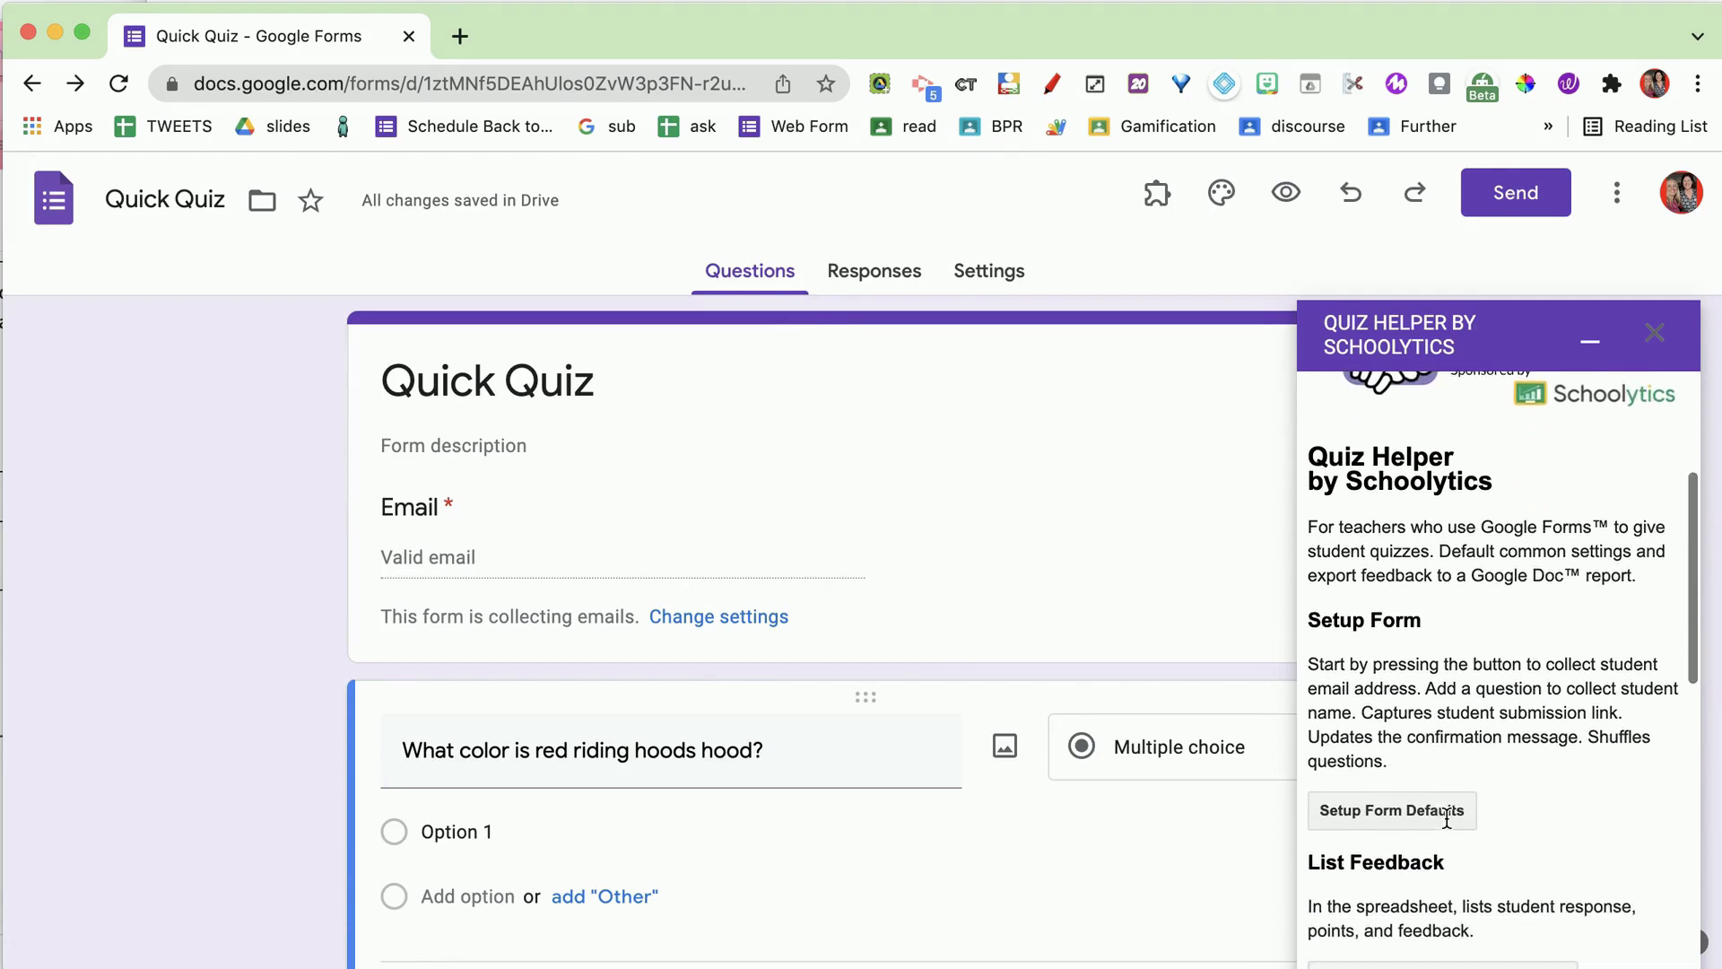
left_click(1390, 811)
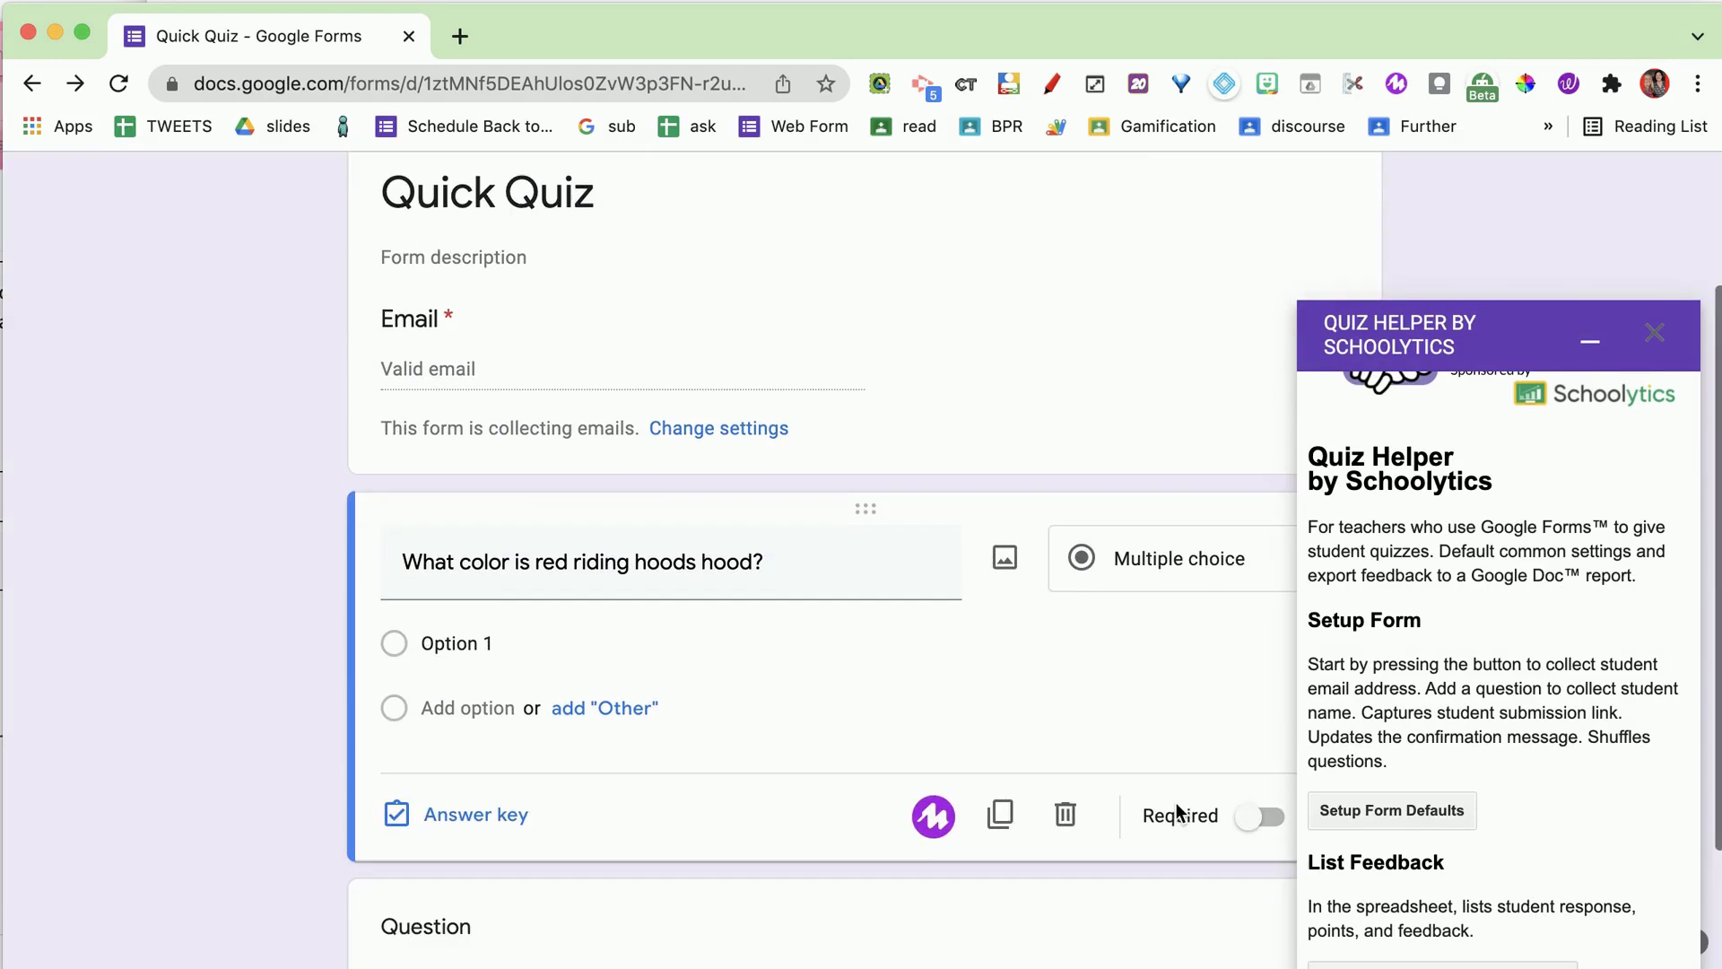
scroll("down", 3)
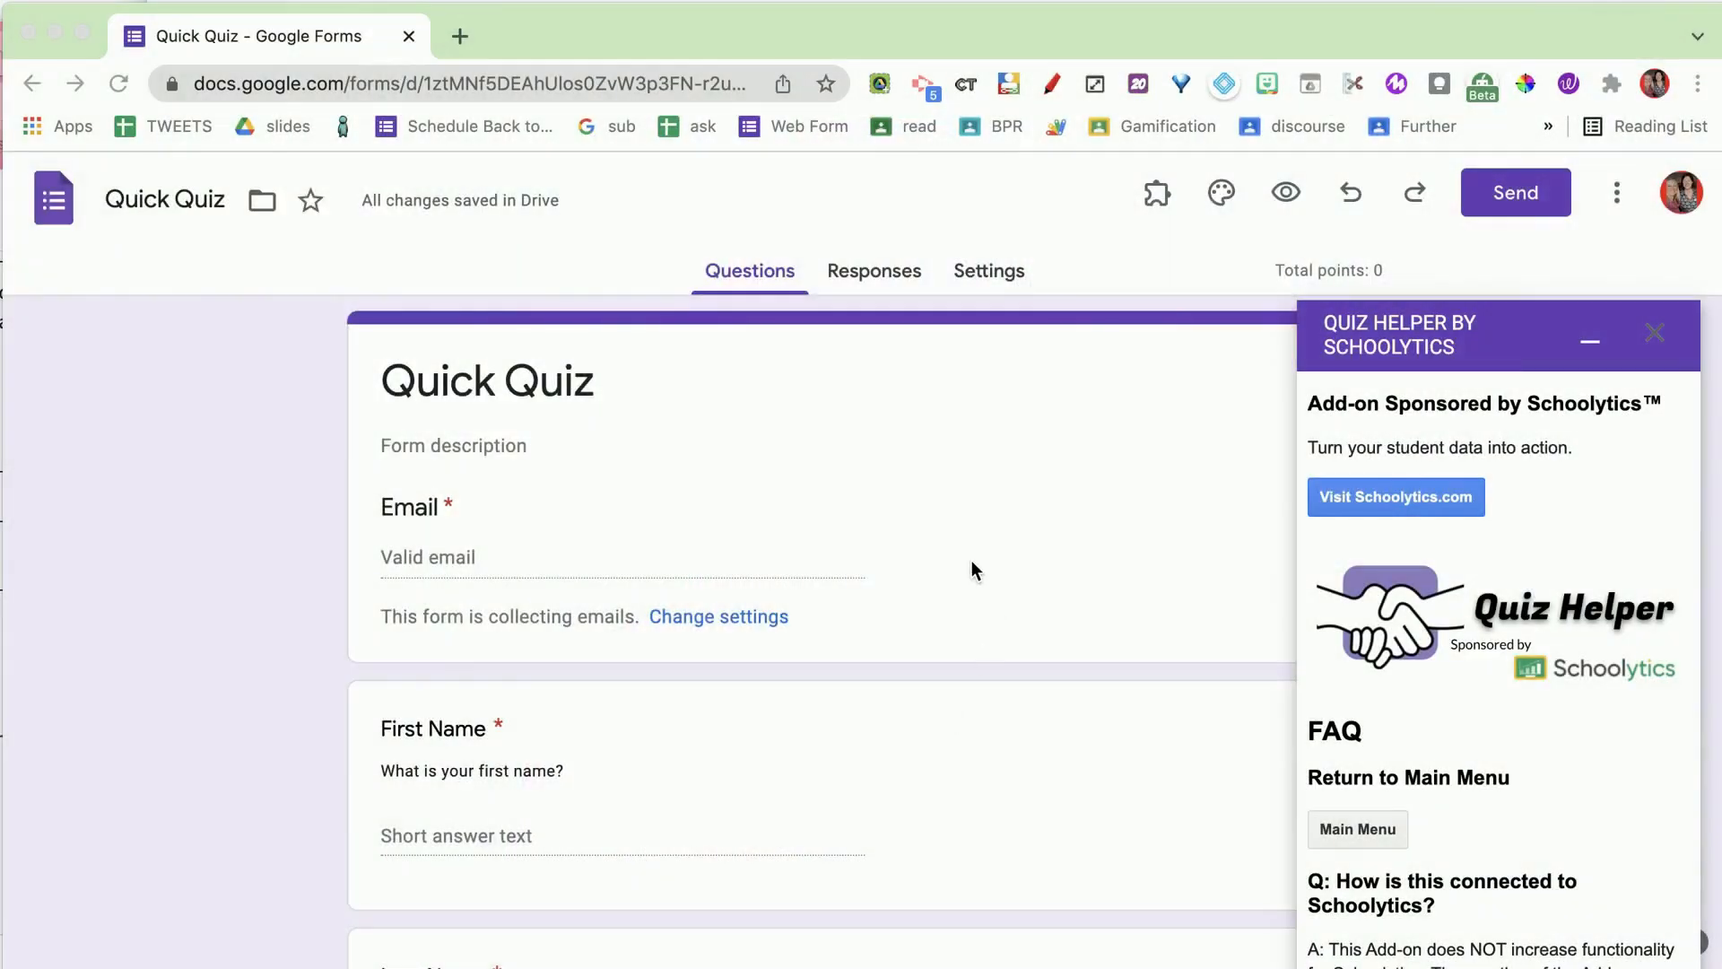
Close the Quiz Helper sidebar, leaving the Last Name question and Questions section visible
scroll("down", 3)
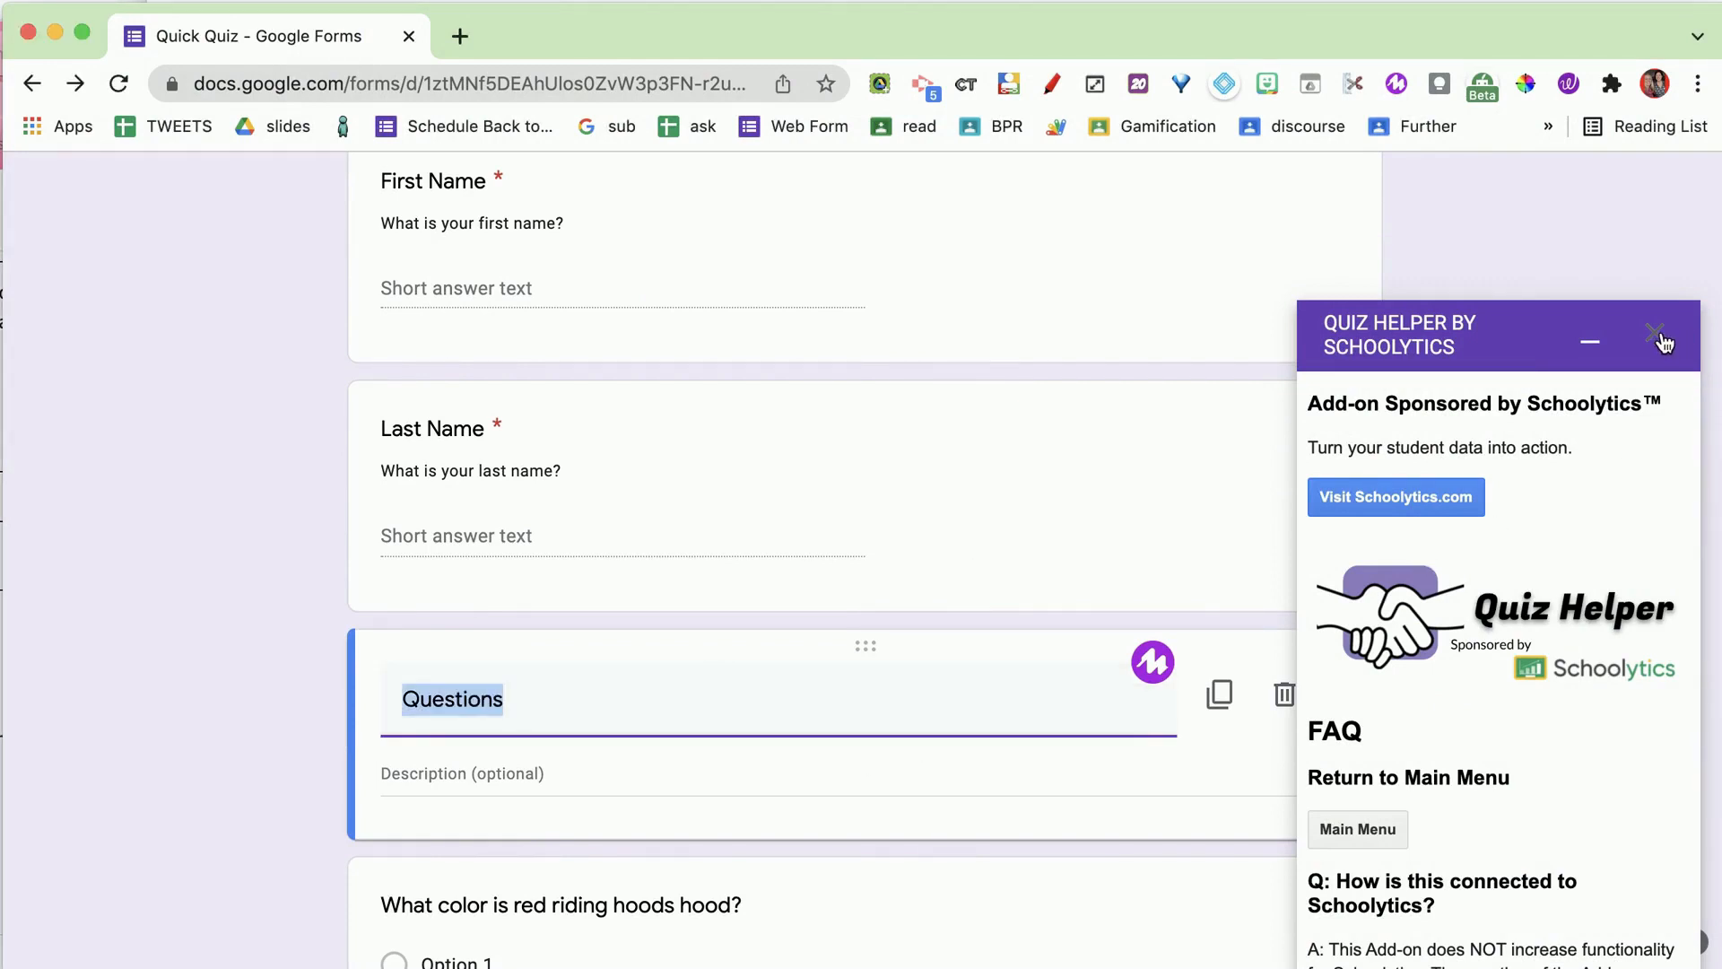
left_click(1653, 335)
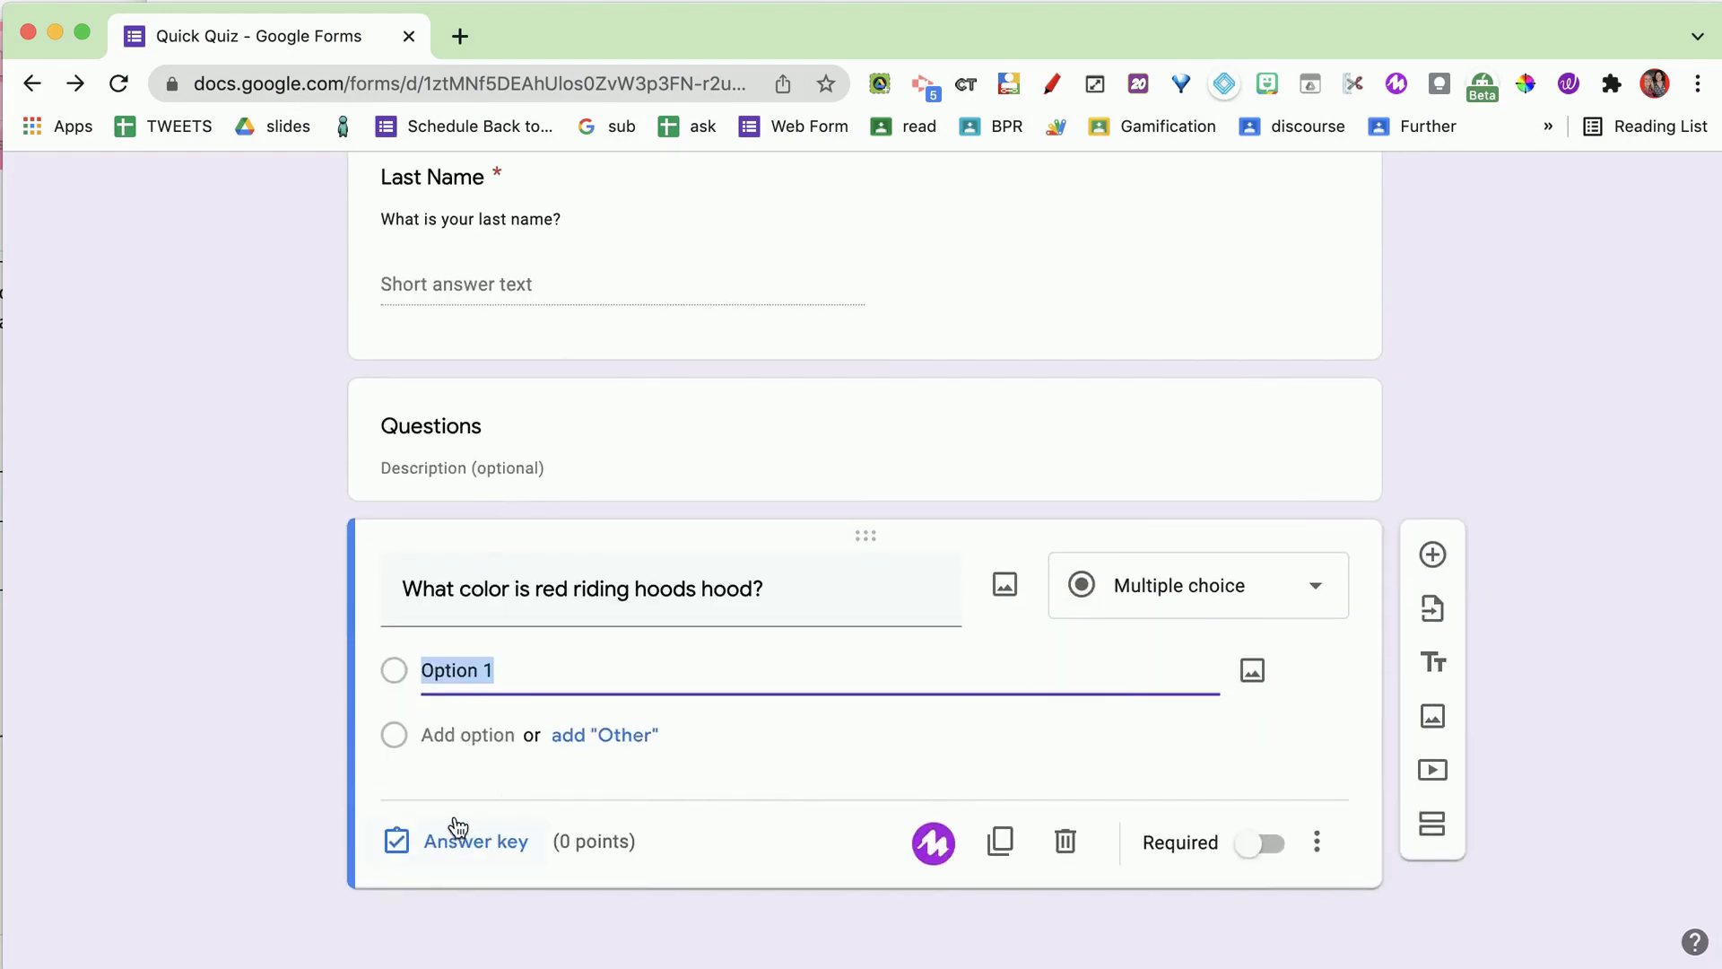
mouse_move(468, 857)
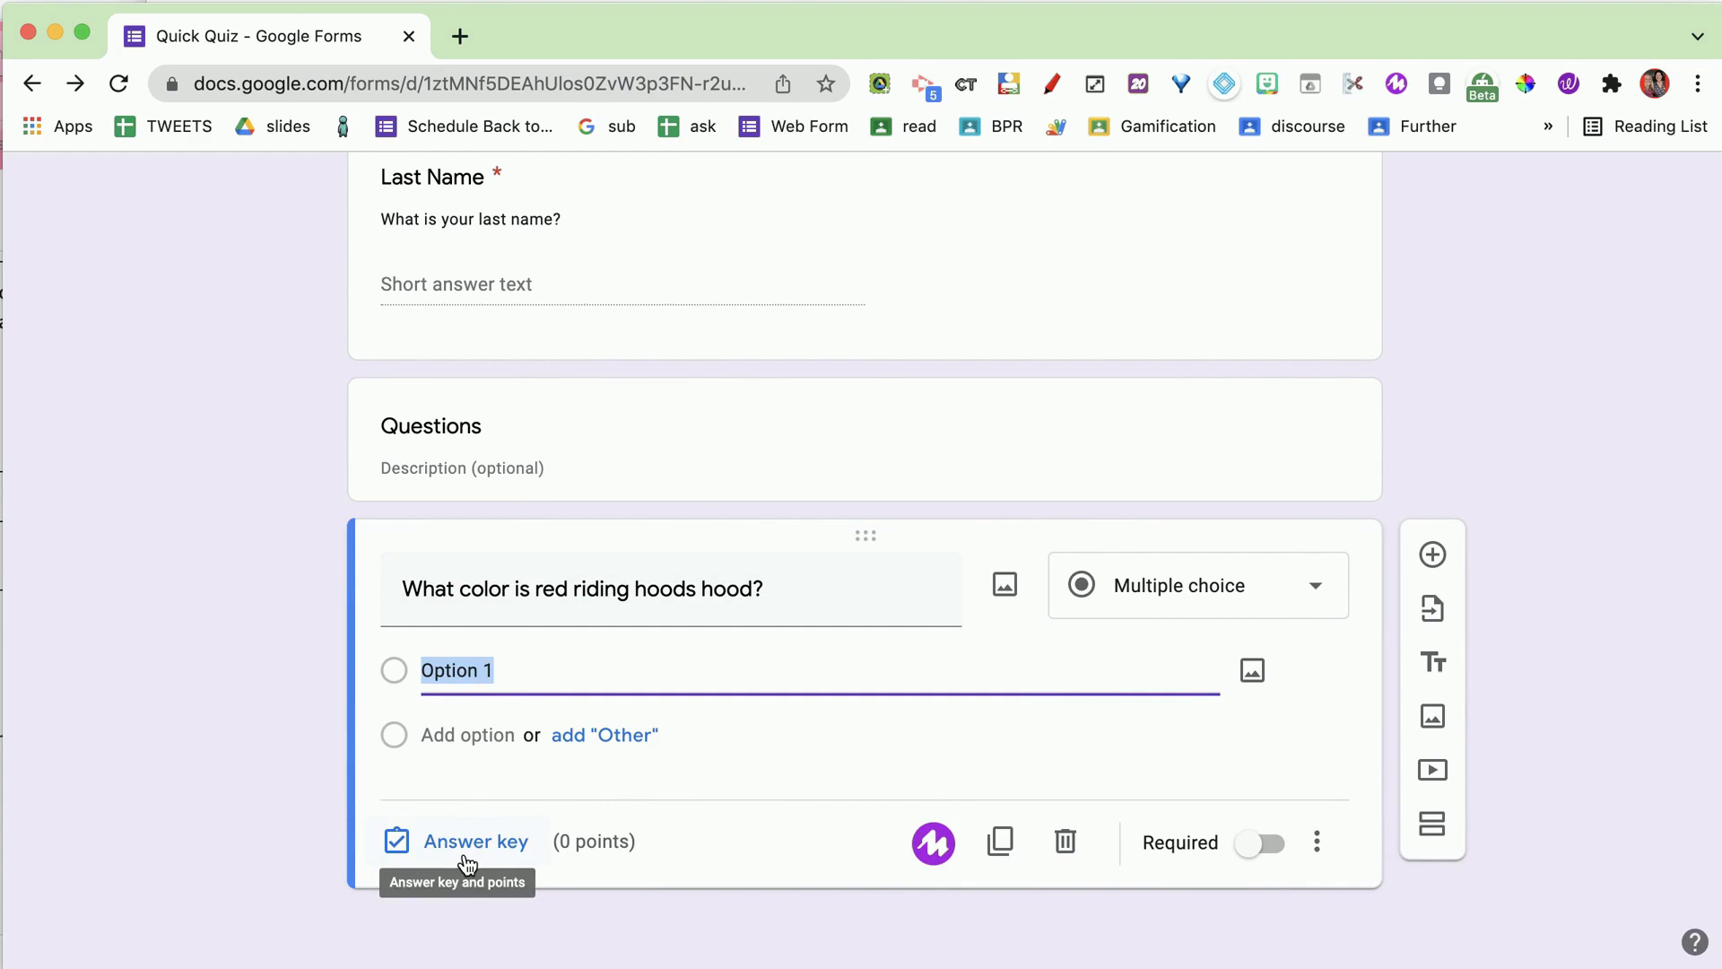
Finish the answer key with Red correct for 2 points and add options Blue, Green, Yellow
left_click(475, 840)
type("2")
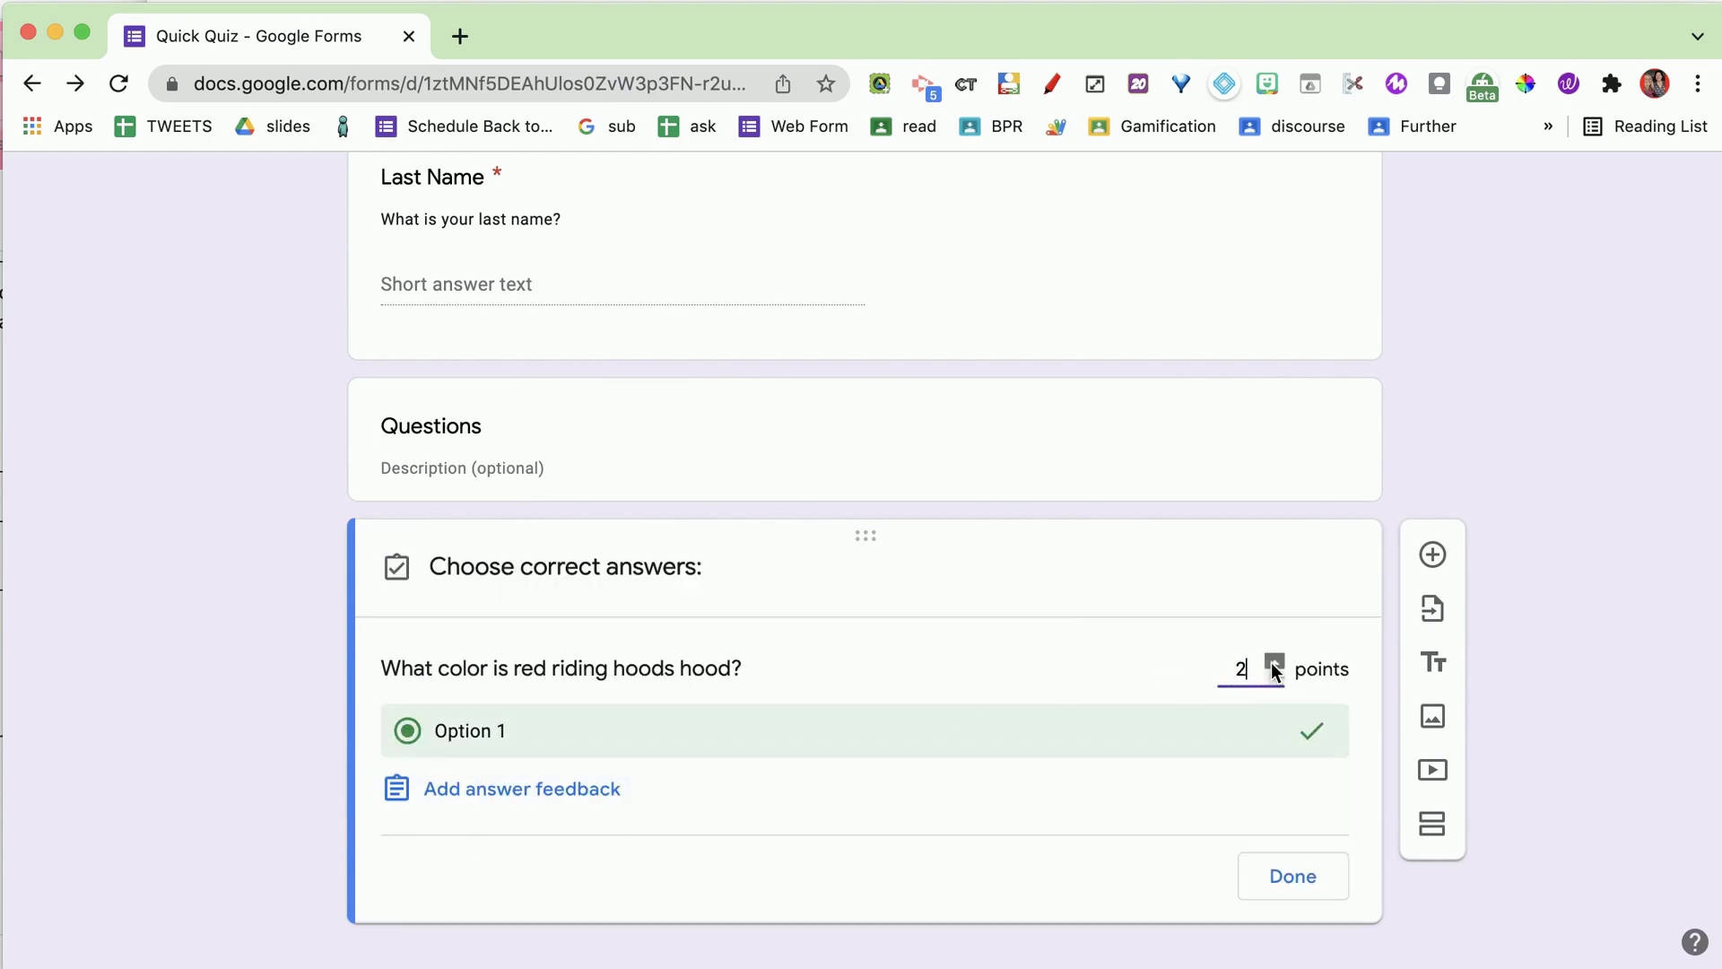
left_click(1292, 876)
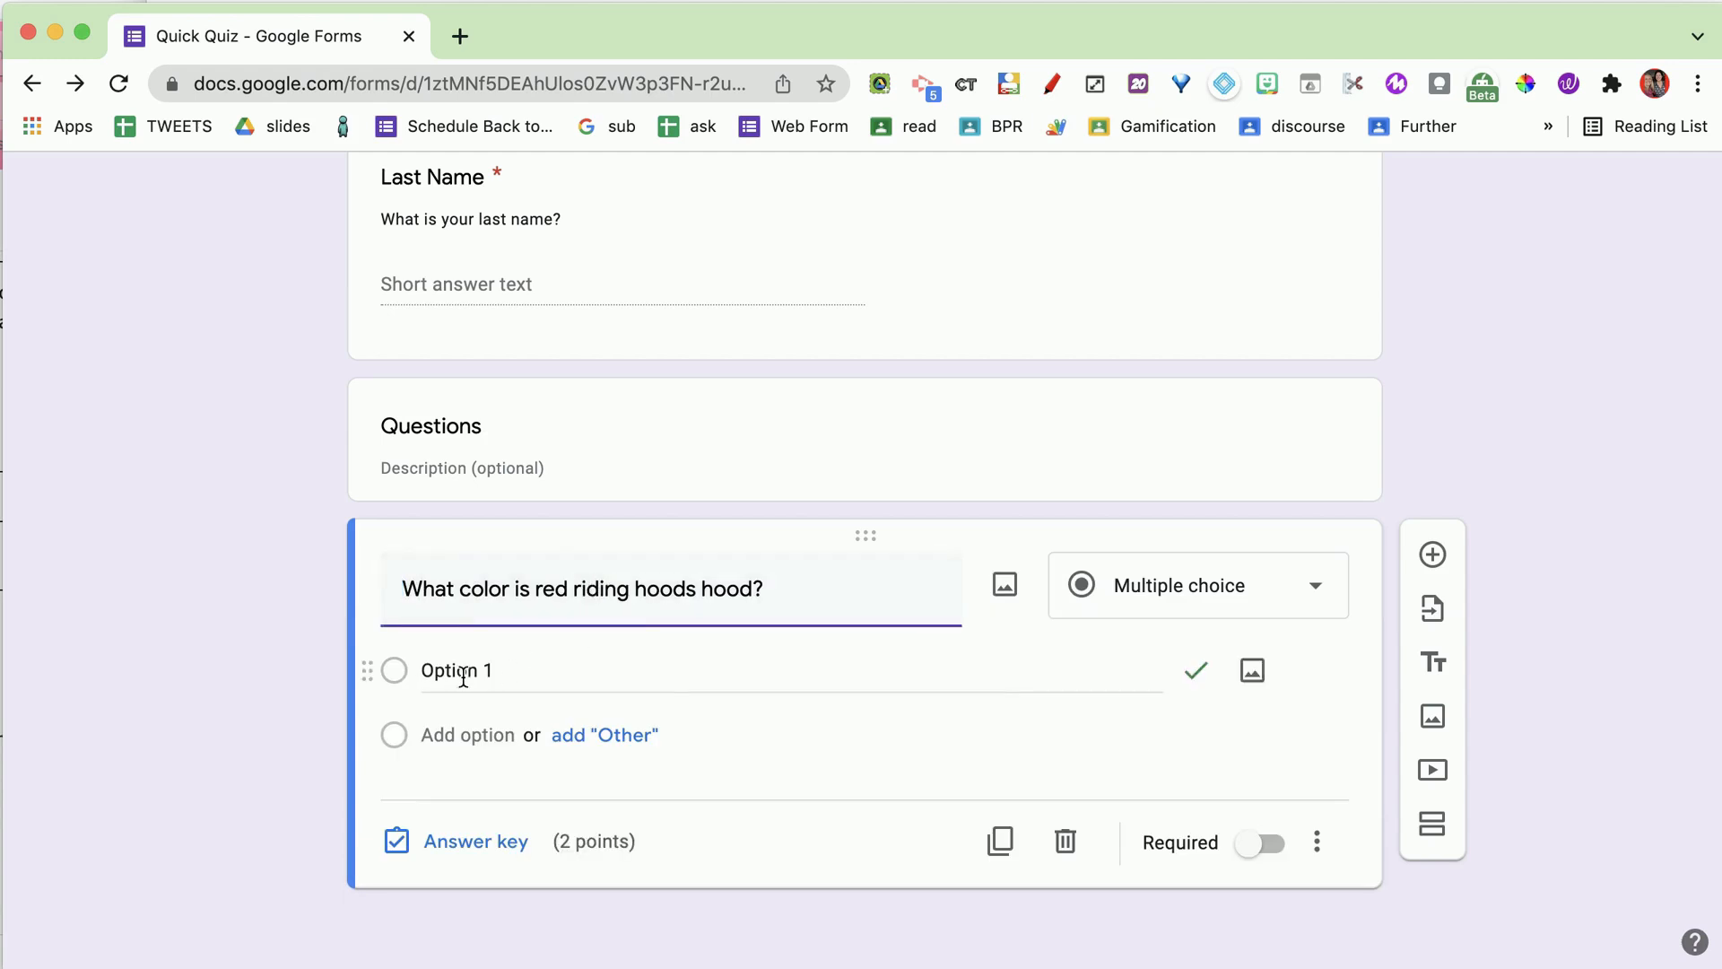
type("Gree")
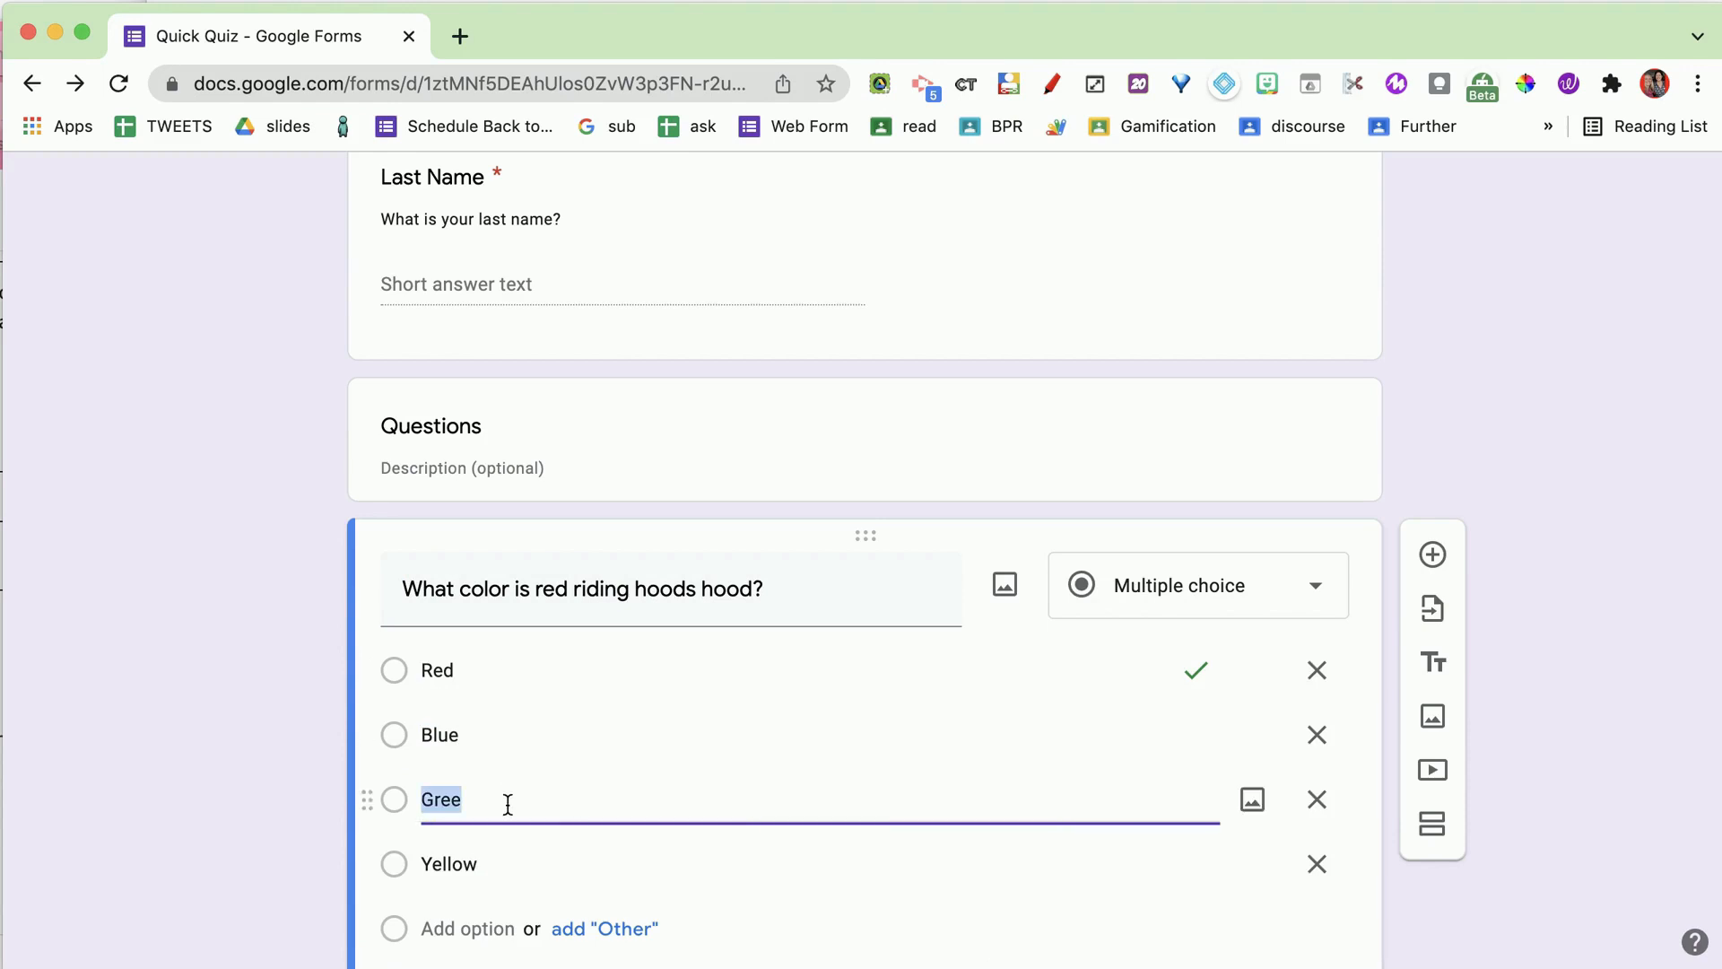
type("n")
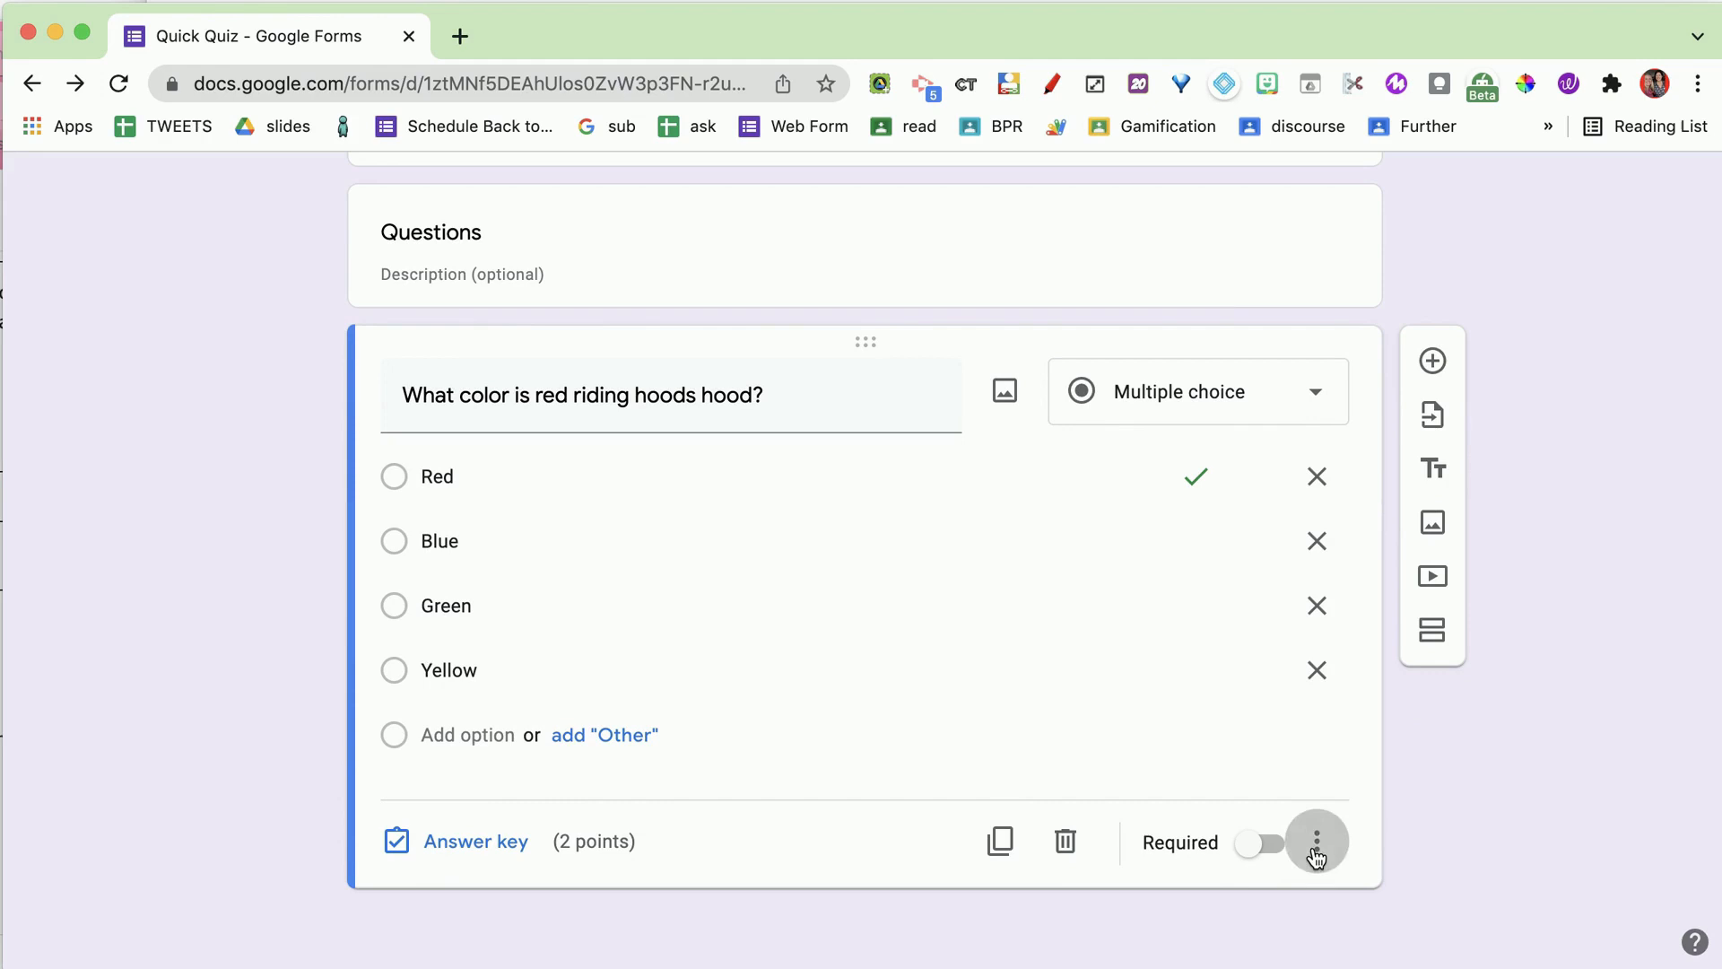
left_click(1315, 841)
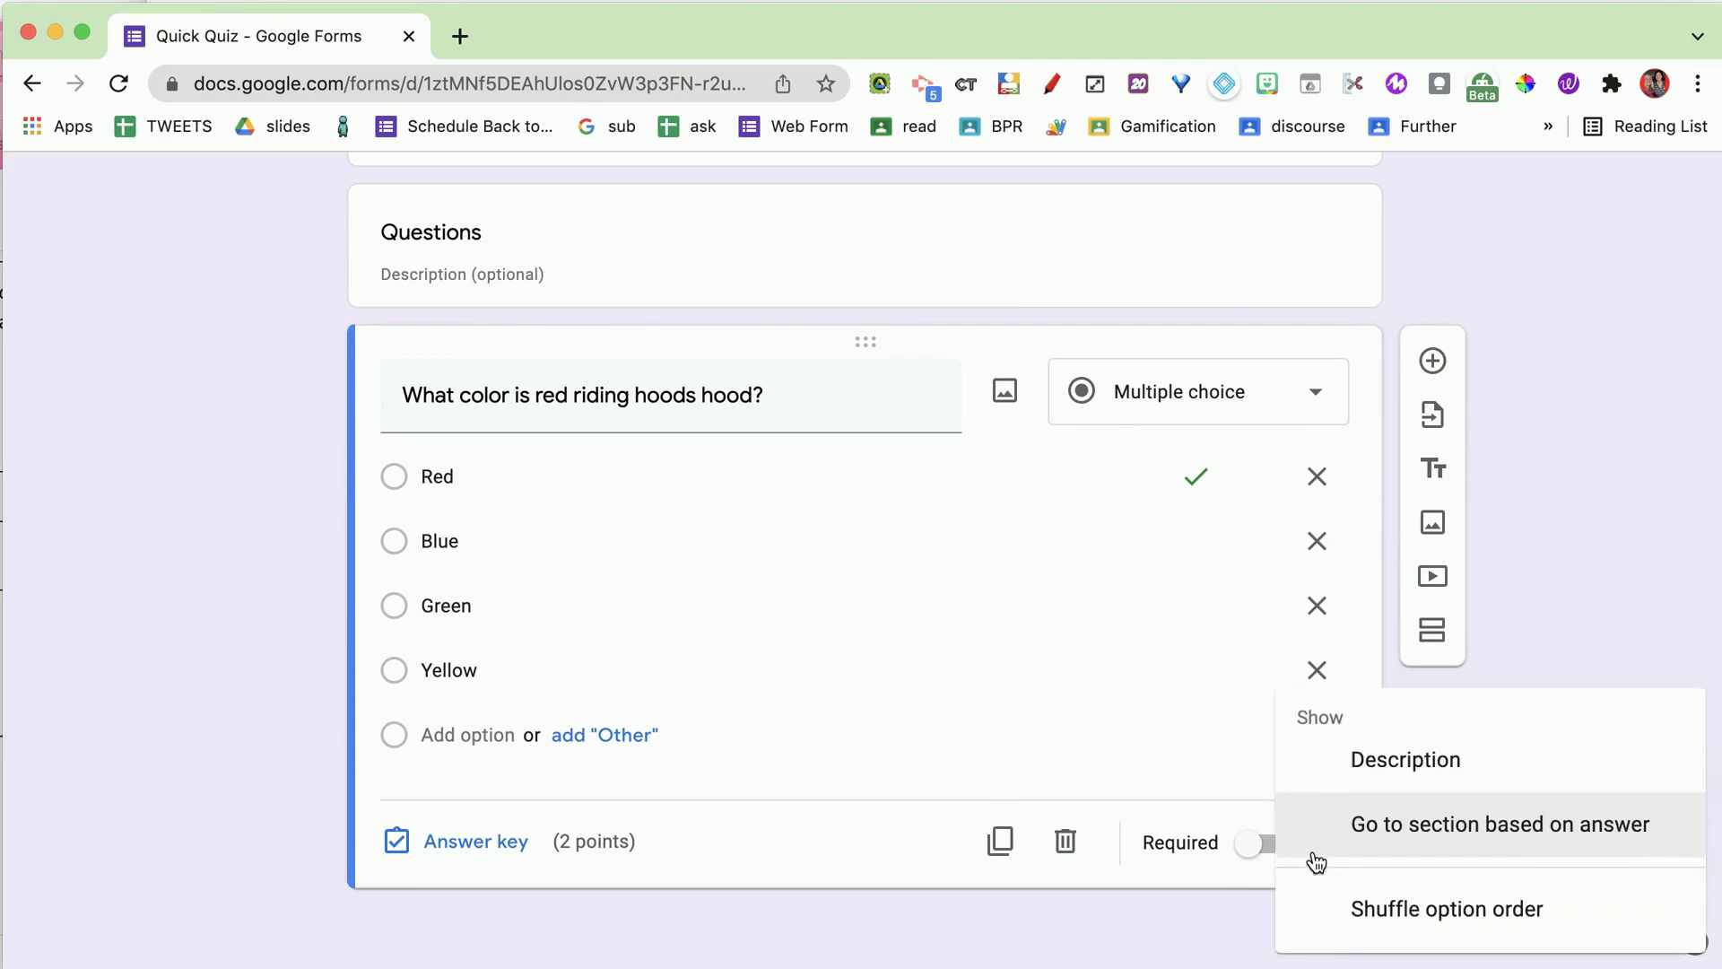
mouse_move(1347, 933)
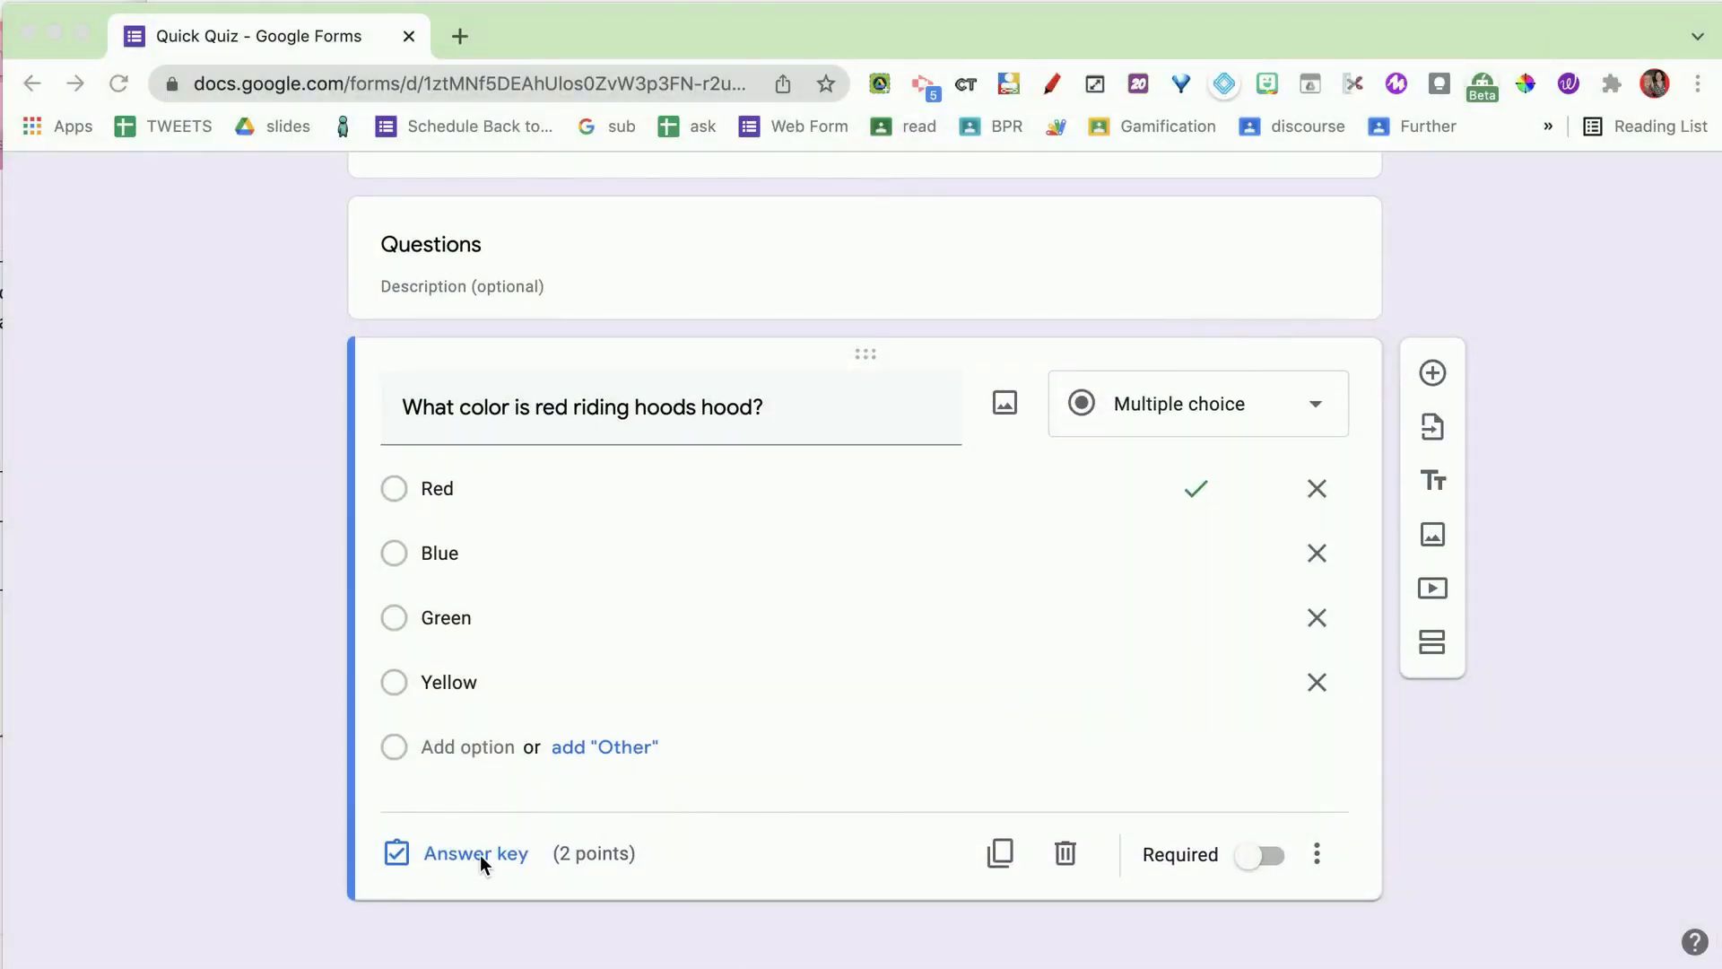
Save feedback 'Please read the question carefully' for wrong answers and 'YES! It is red!' for correct
left_click(476, 854)
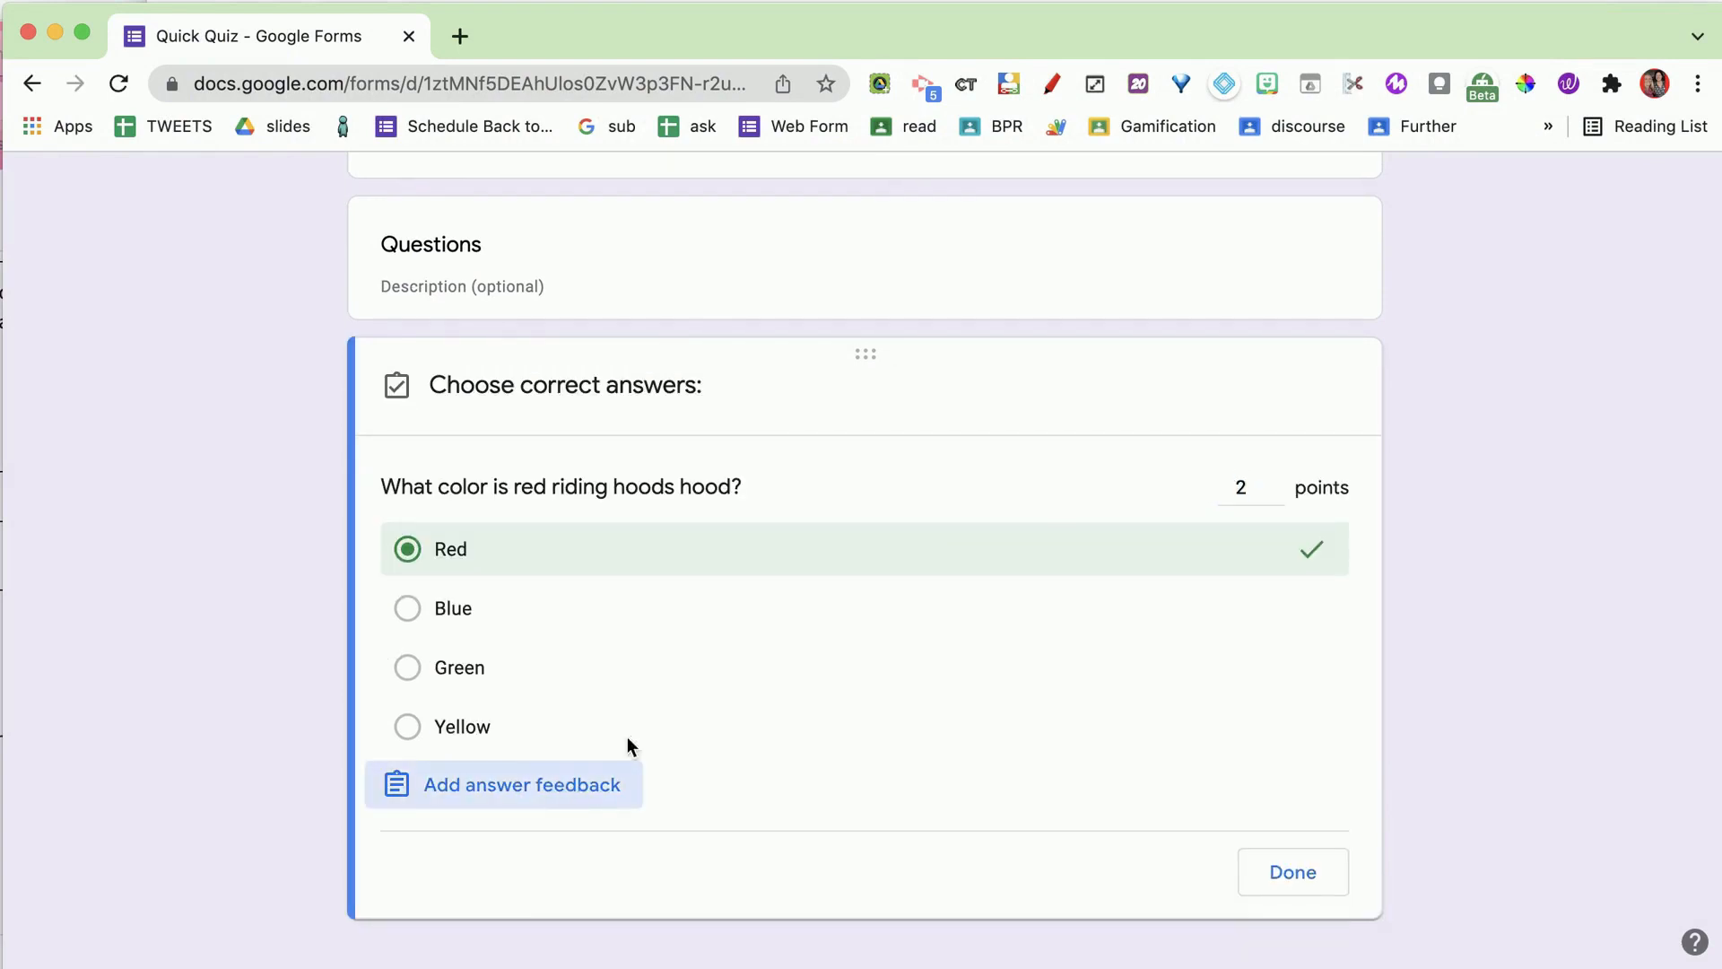
left_click(525, 784)
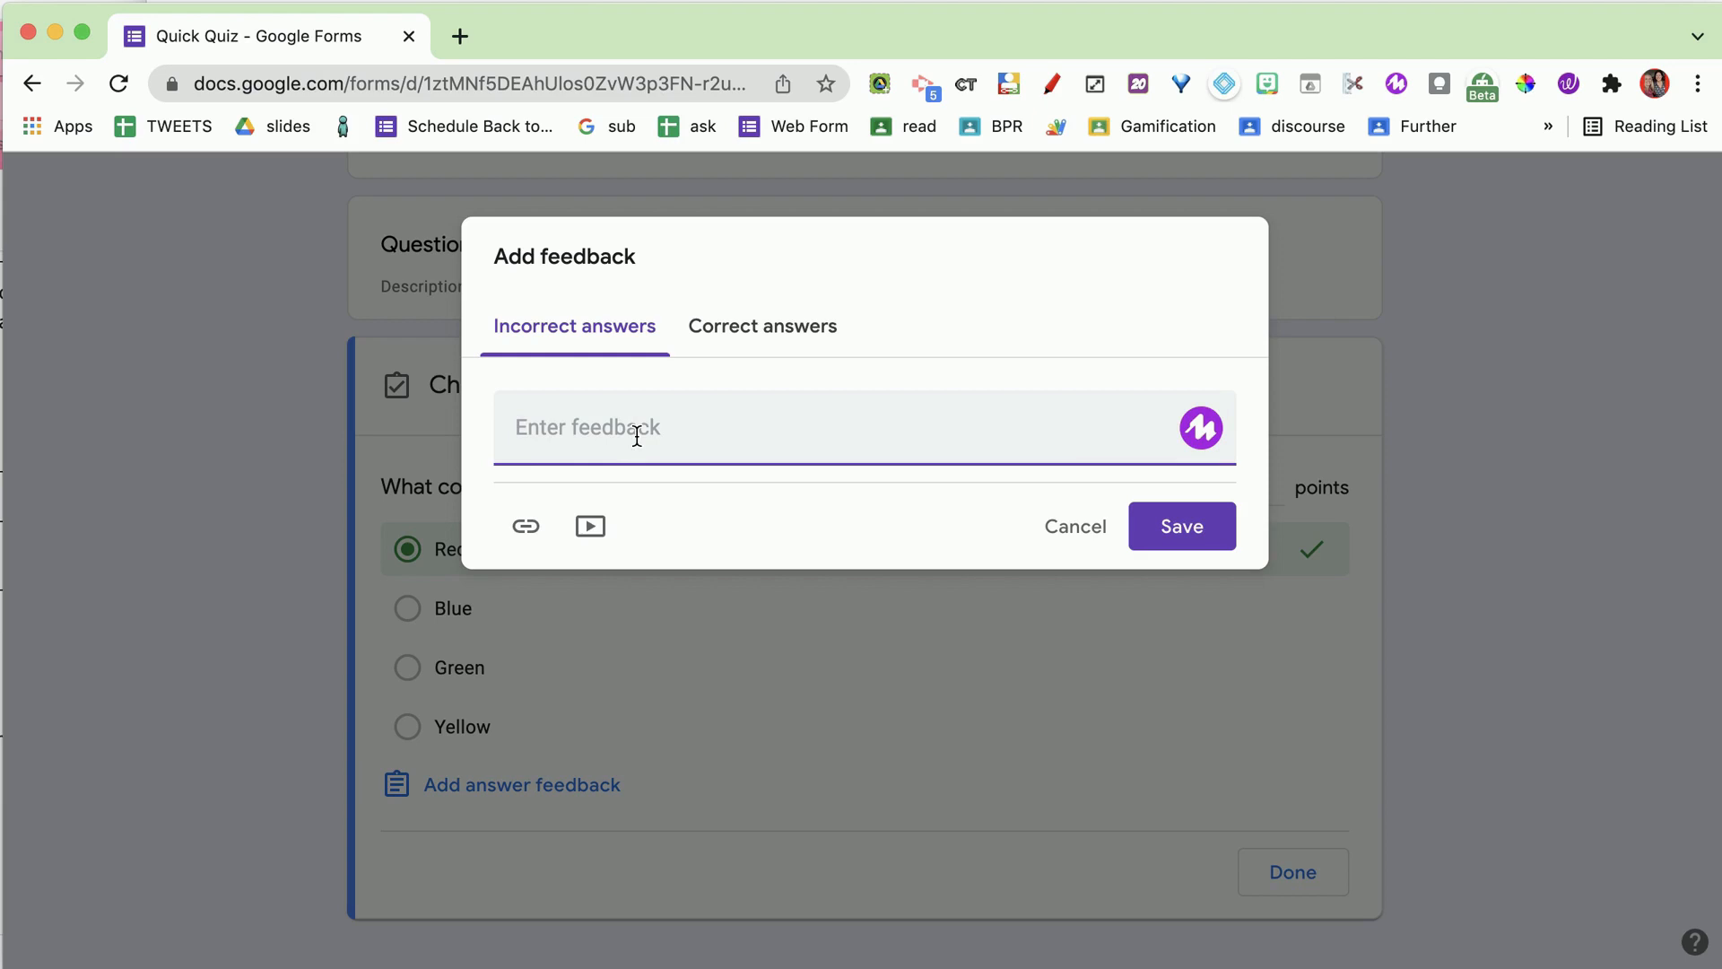
type("Please read the question carefully")
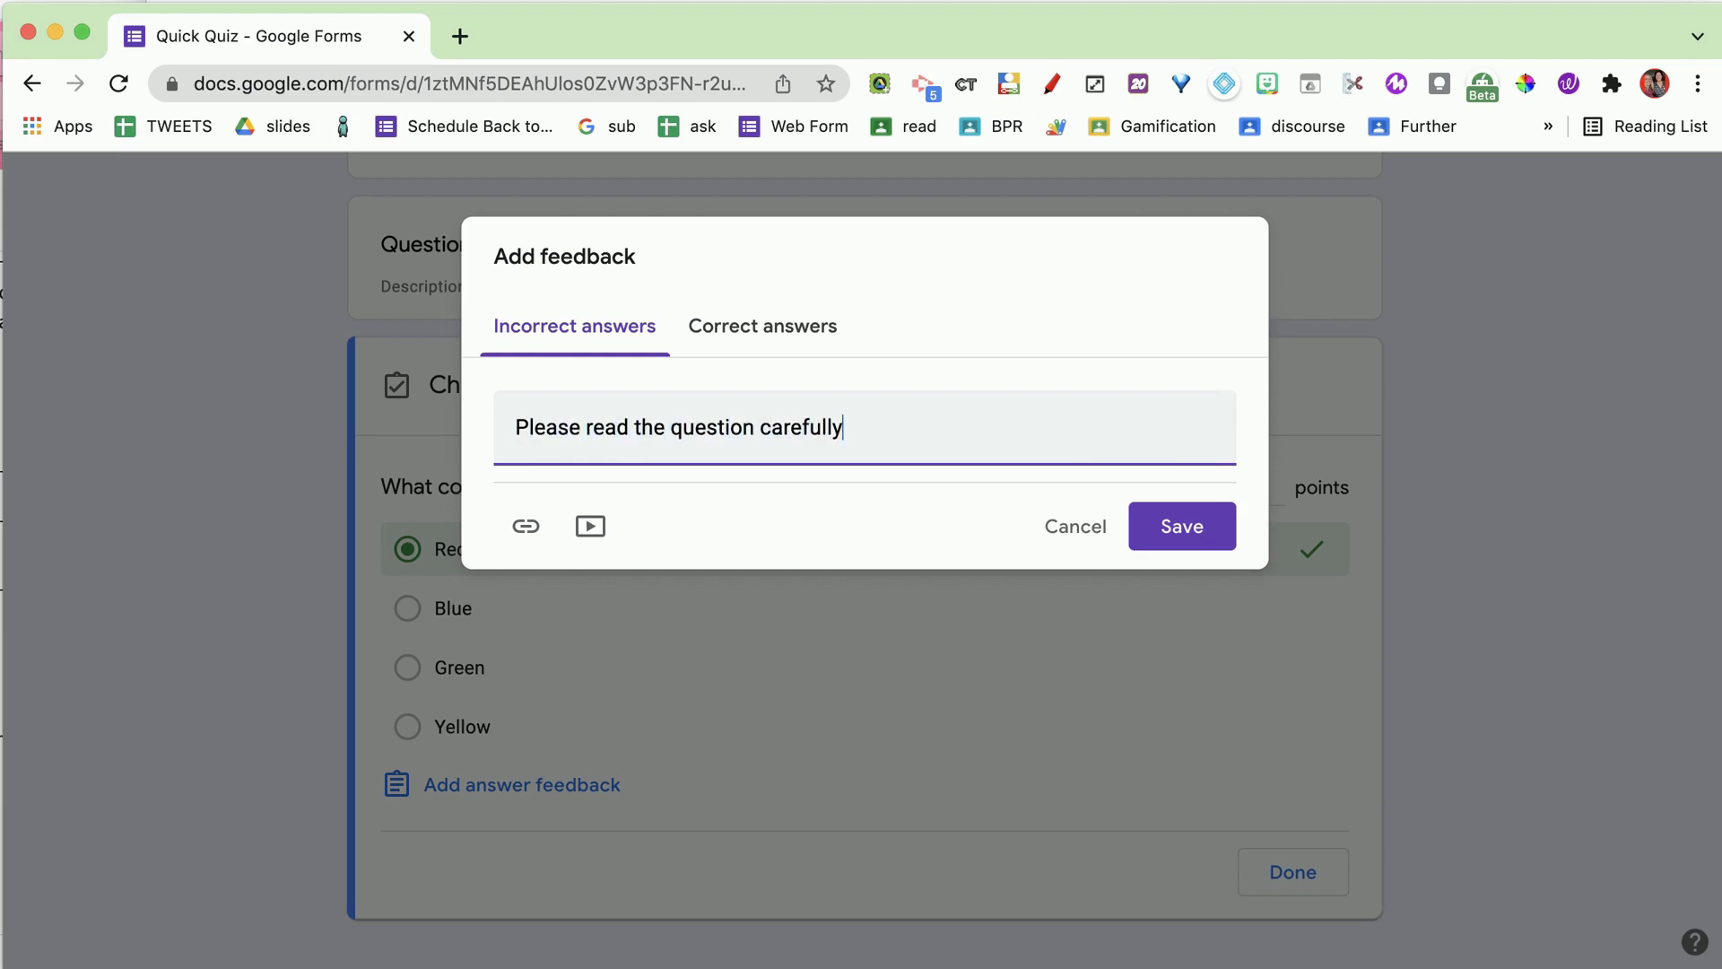
left_click(763, 327)
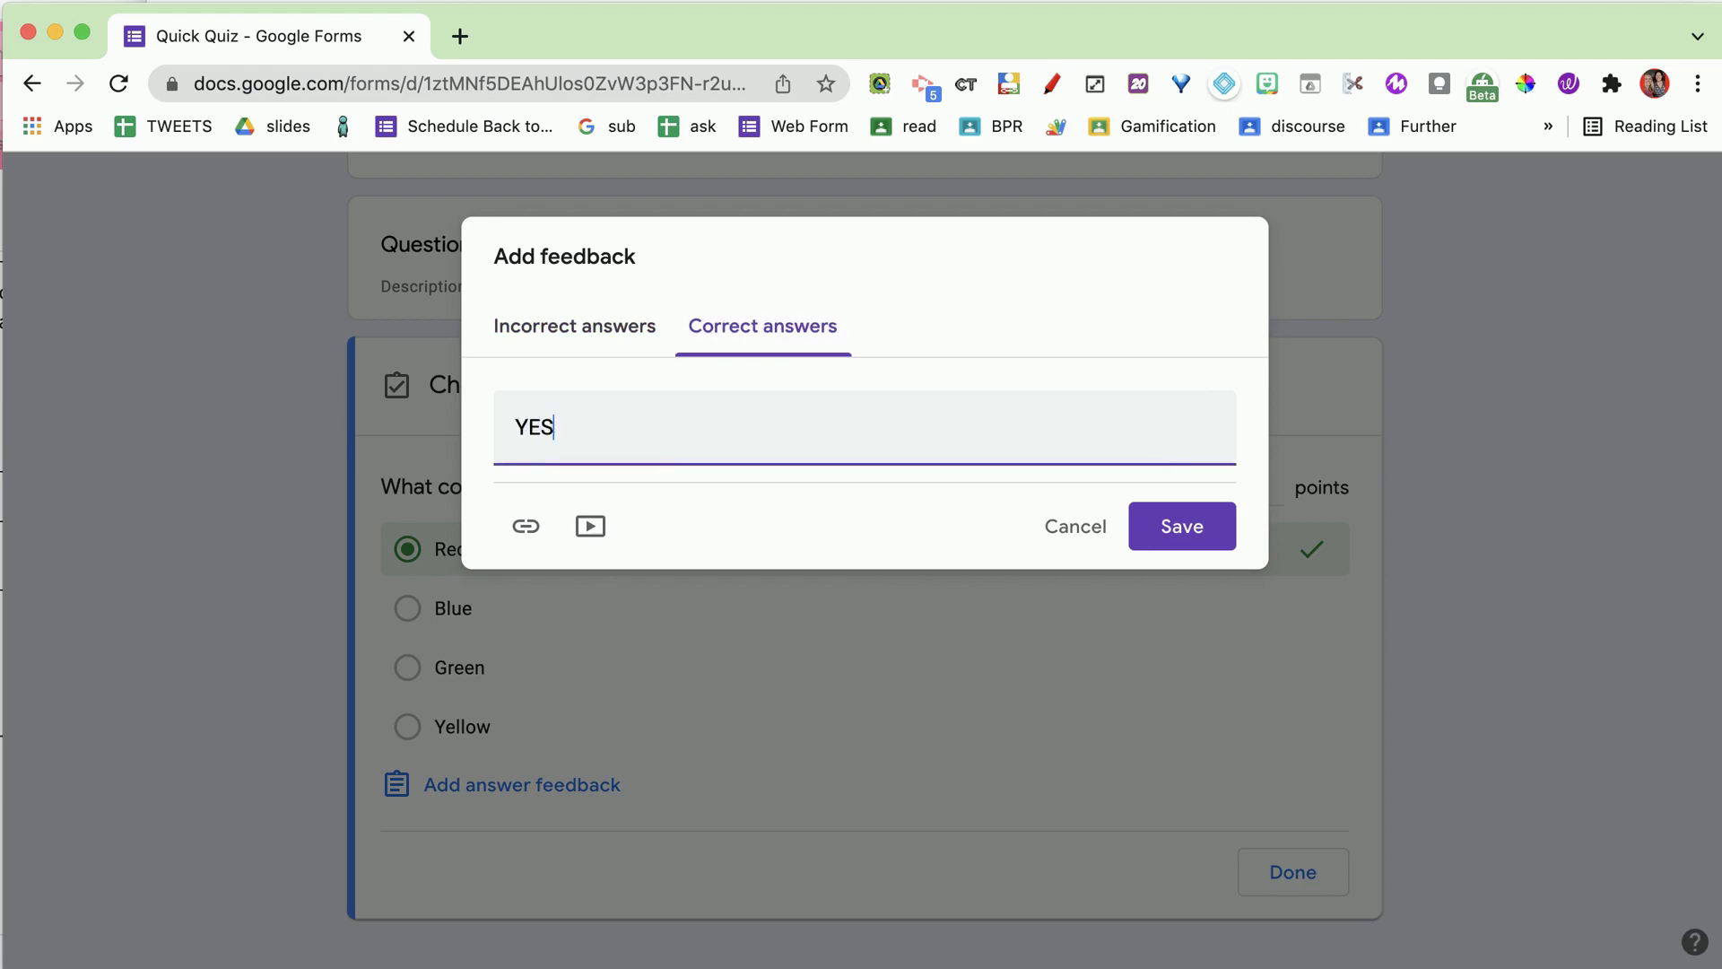
type("! It is red!")
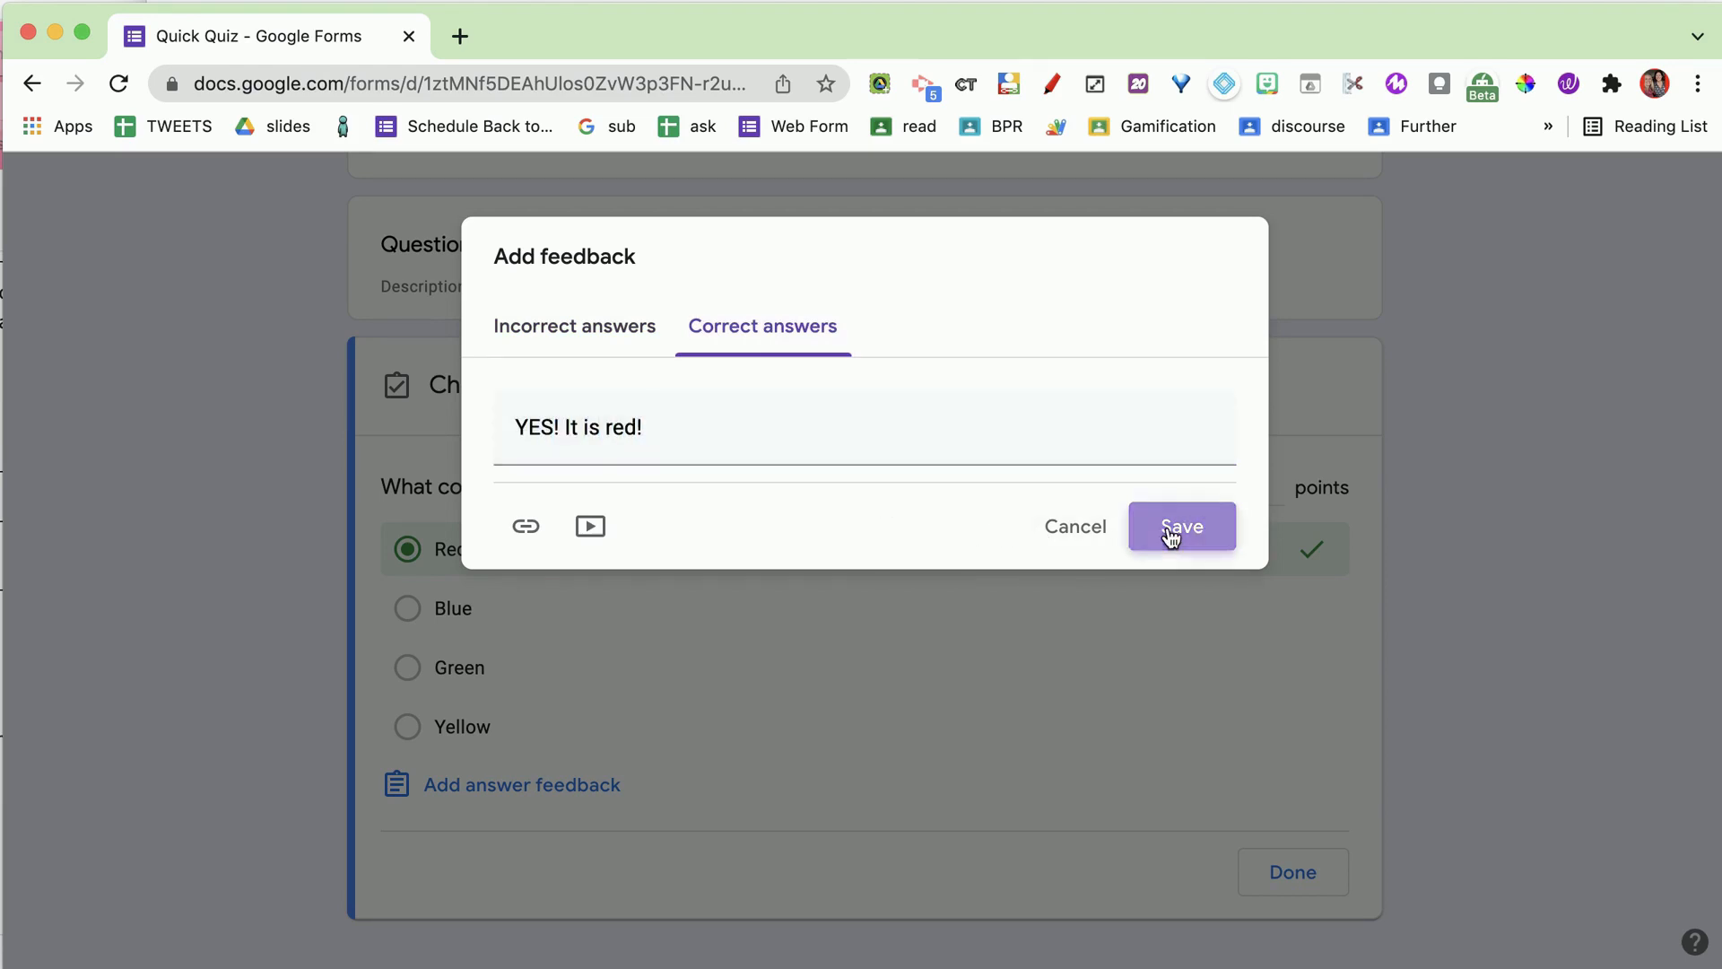
left_click(1180, 525)
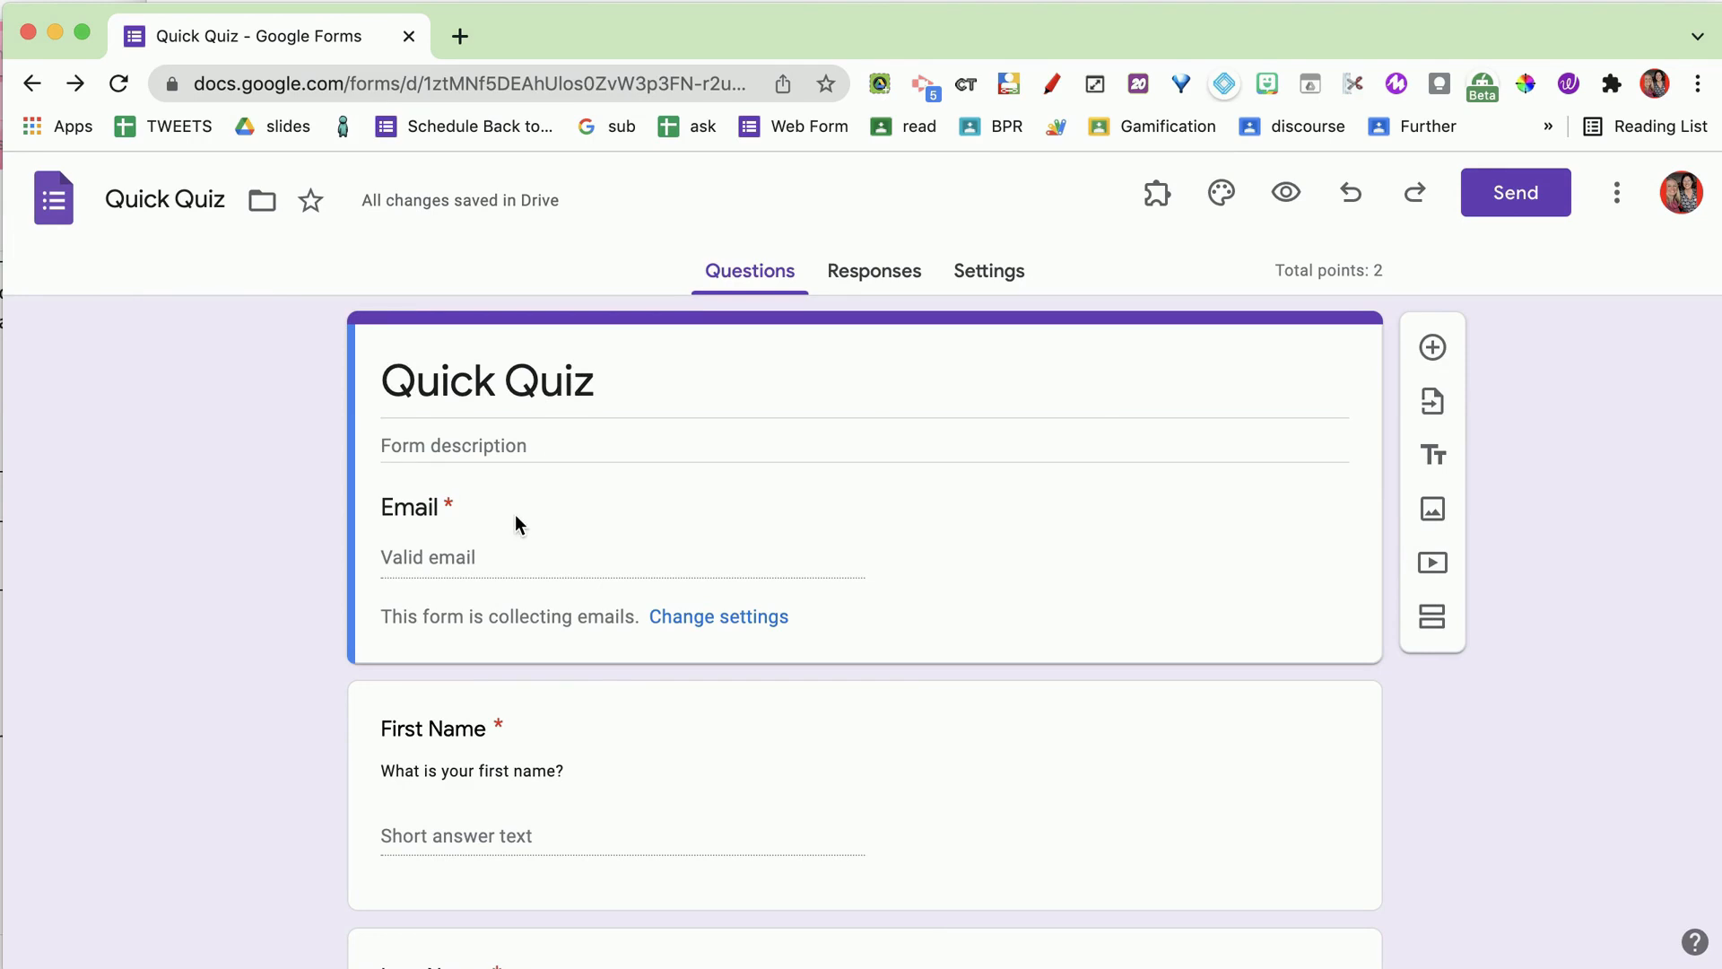
scroll("down", 3)
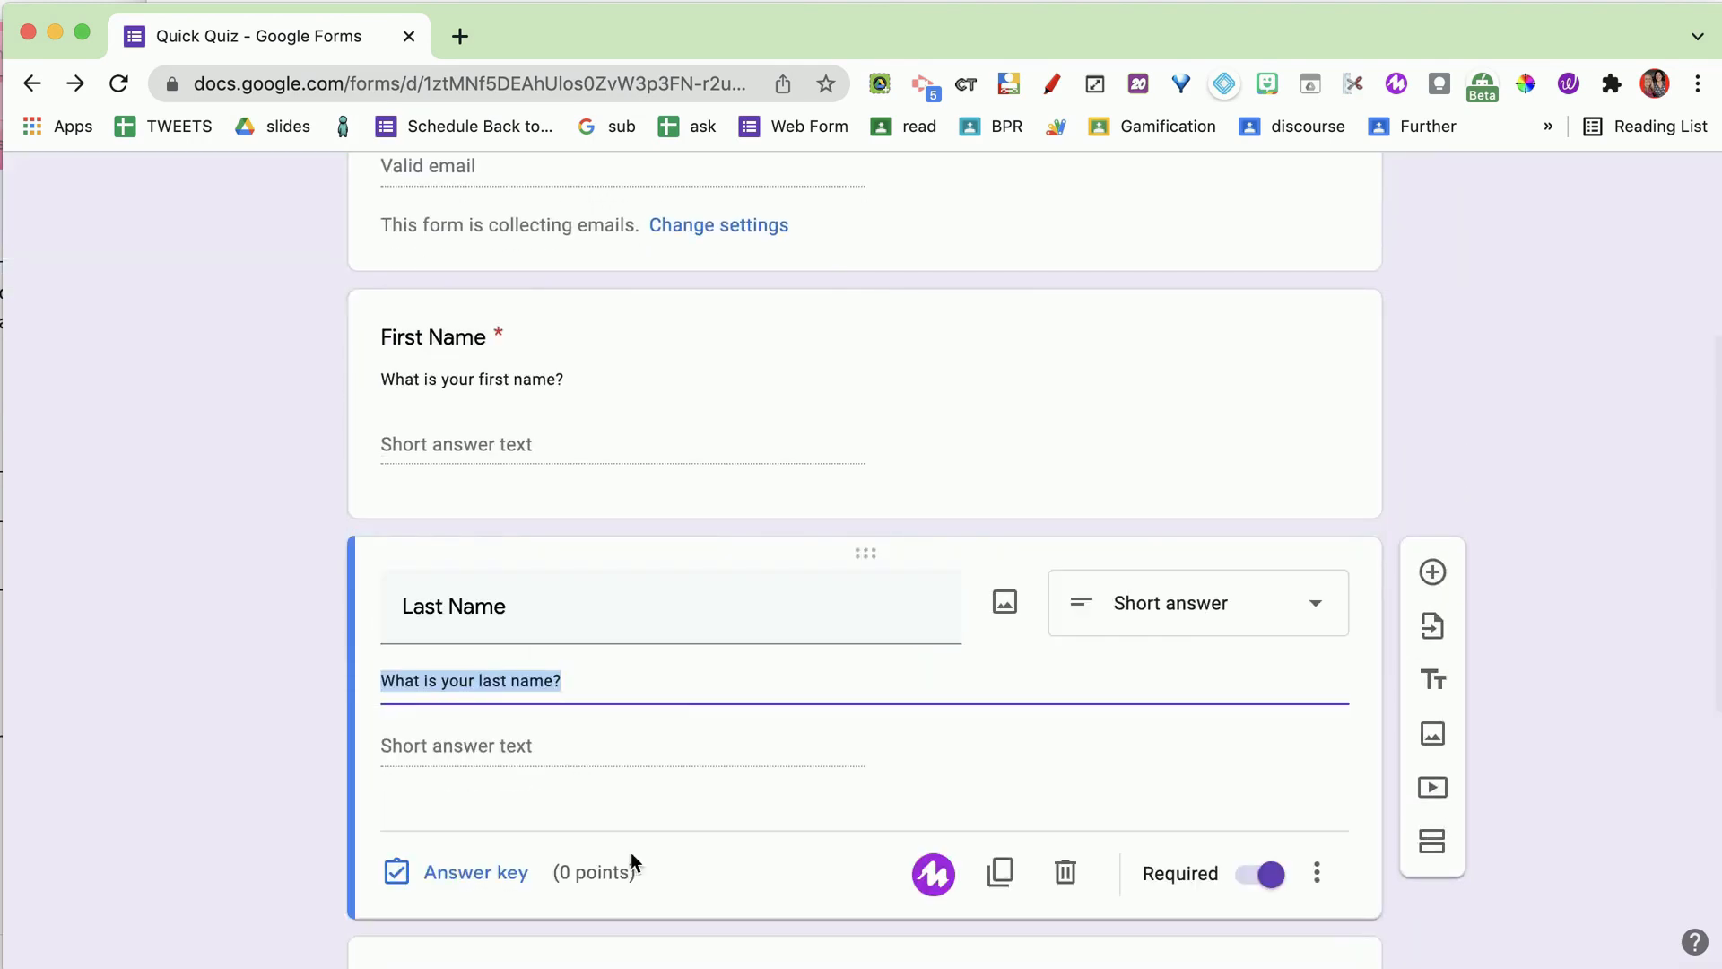
scroll("down", 3)
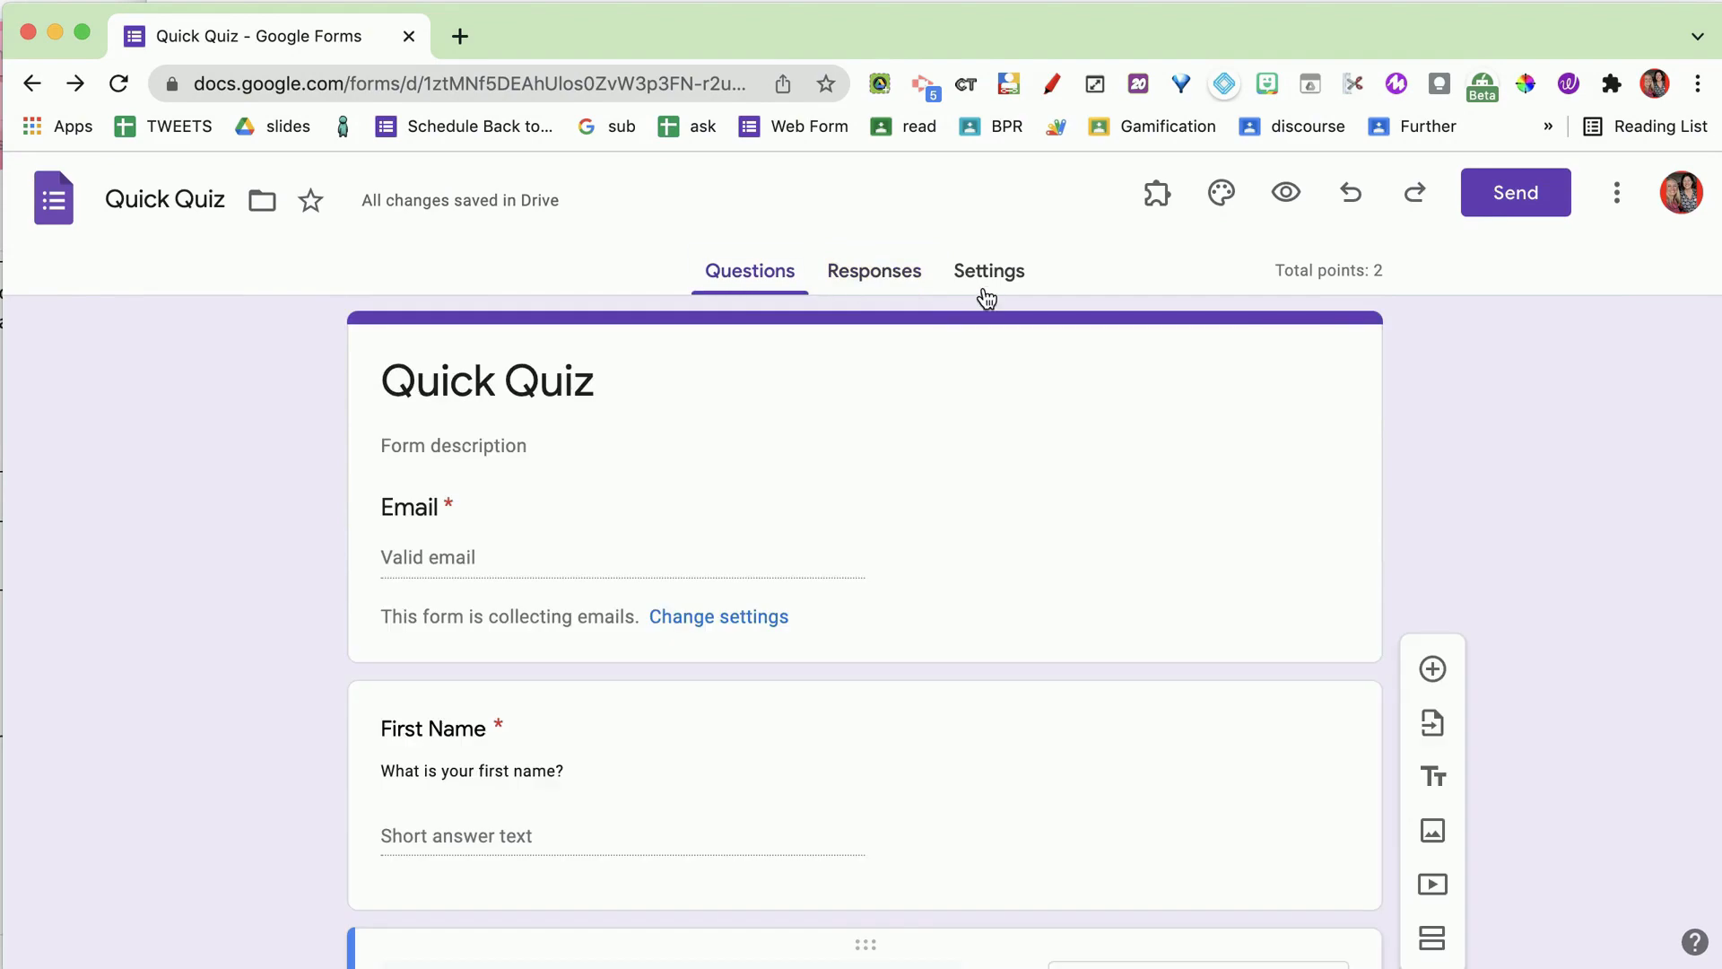
Review Settings: quiz mode on, grades released after manual review, question order shuffled, Responses expanded
left_click(986, 271)
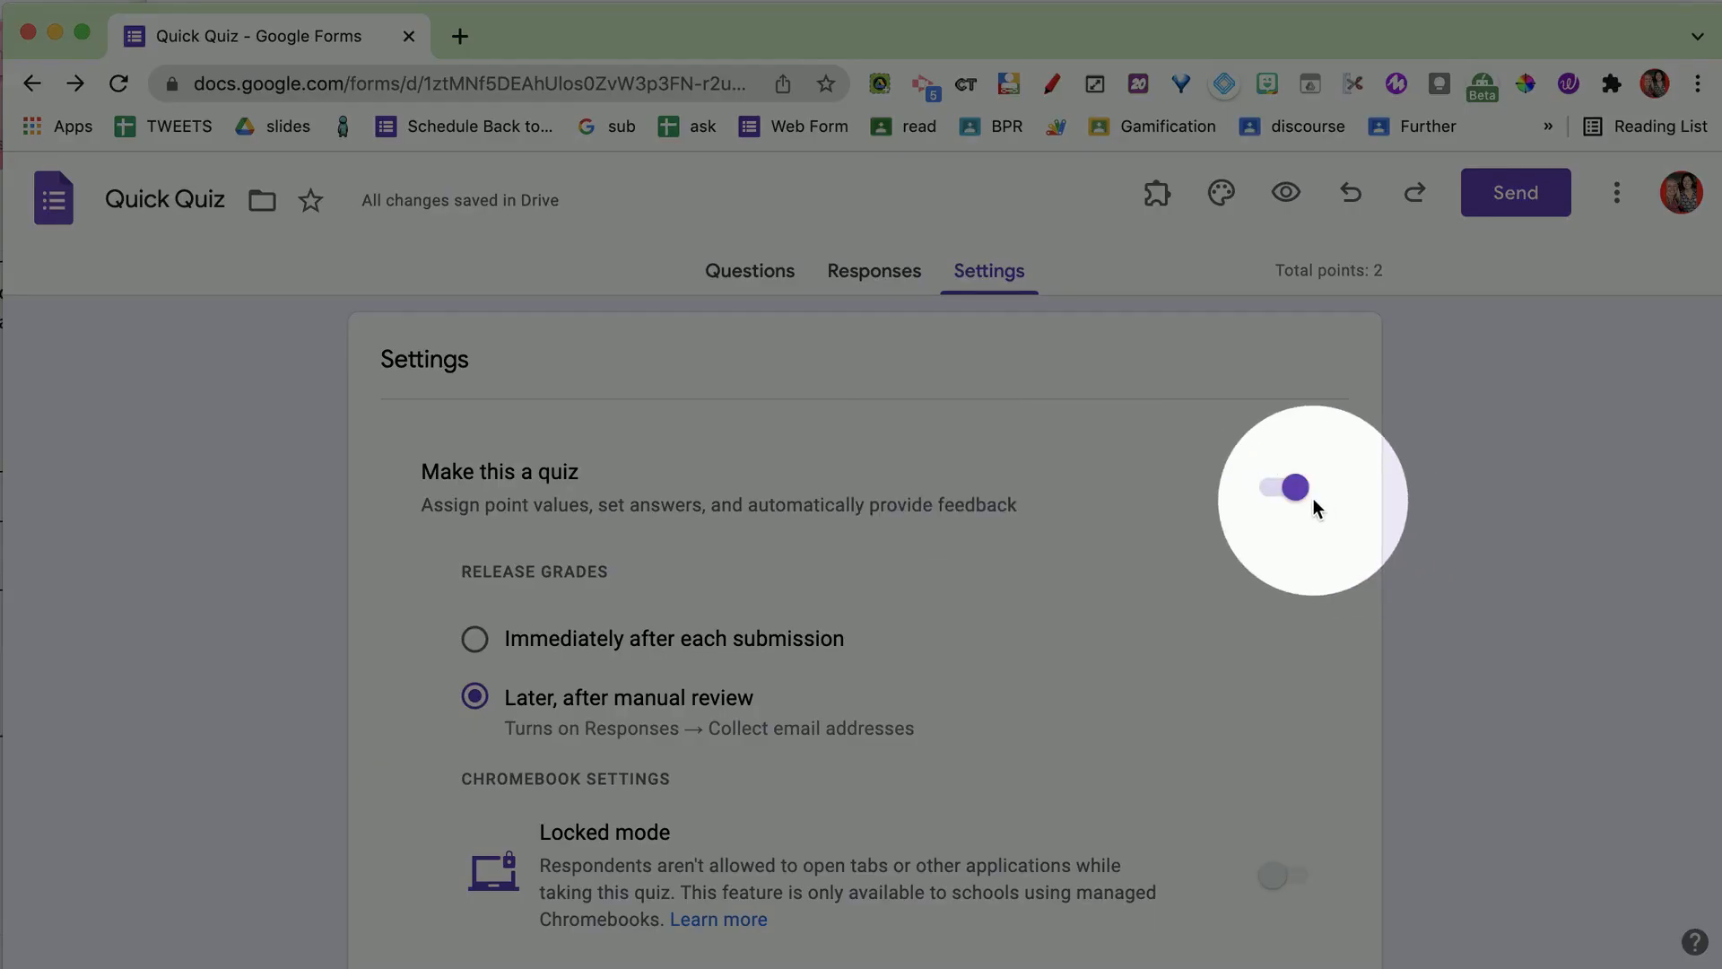
scroll("down", 3)
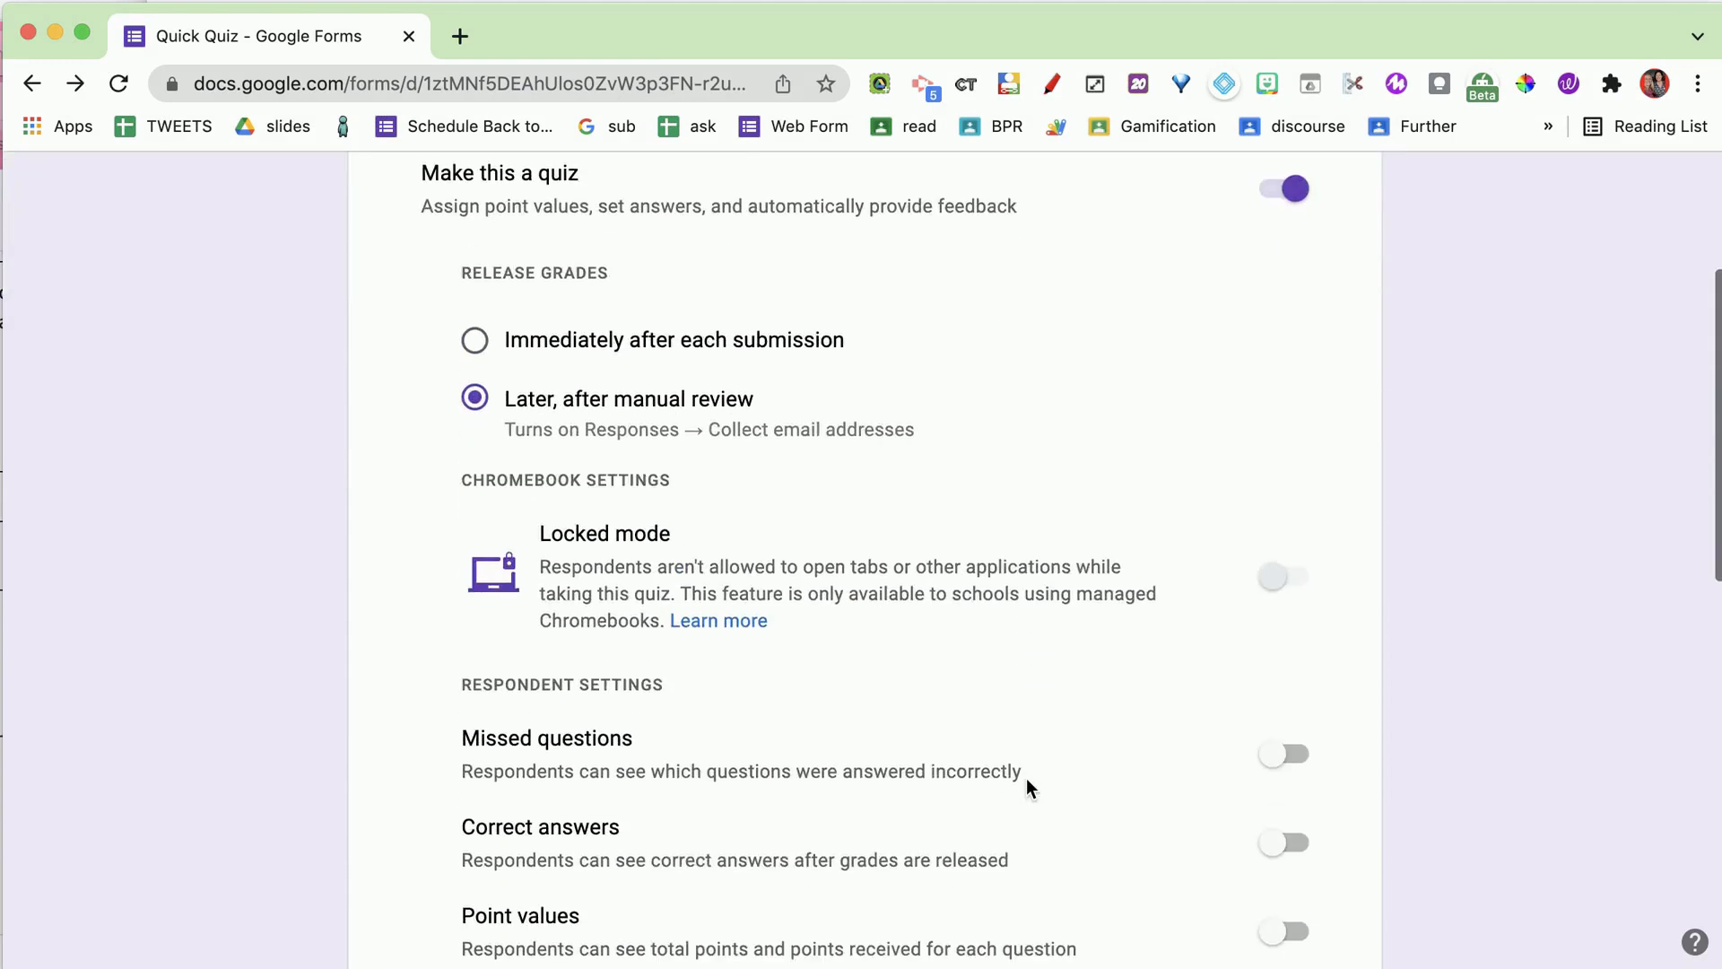
scroll("down", 3)
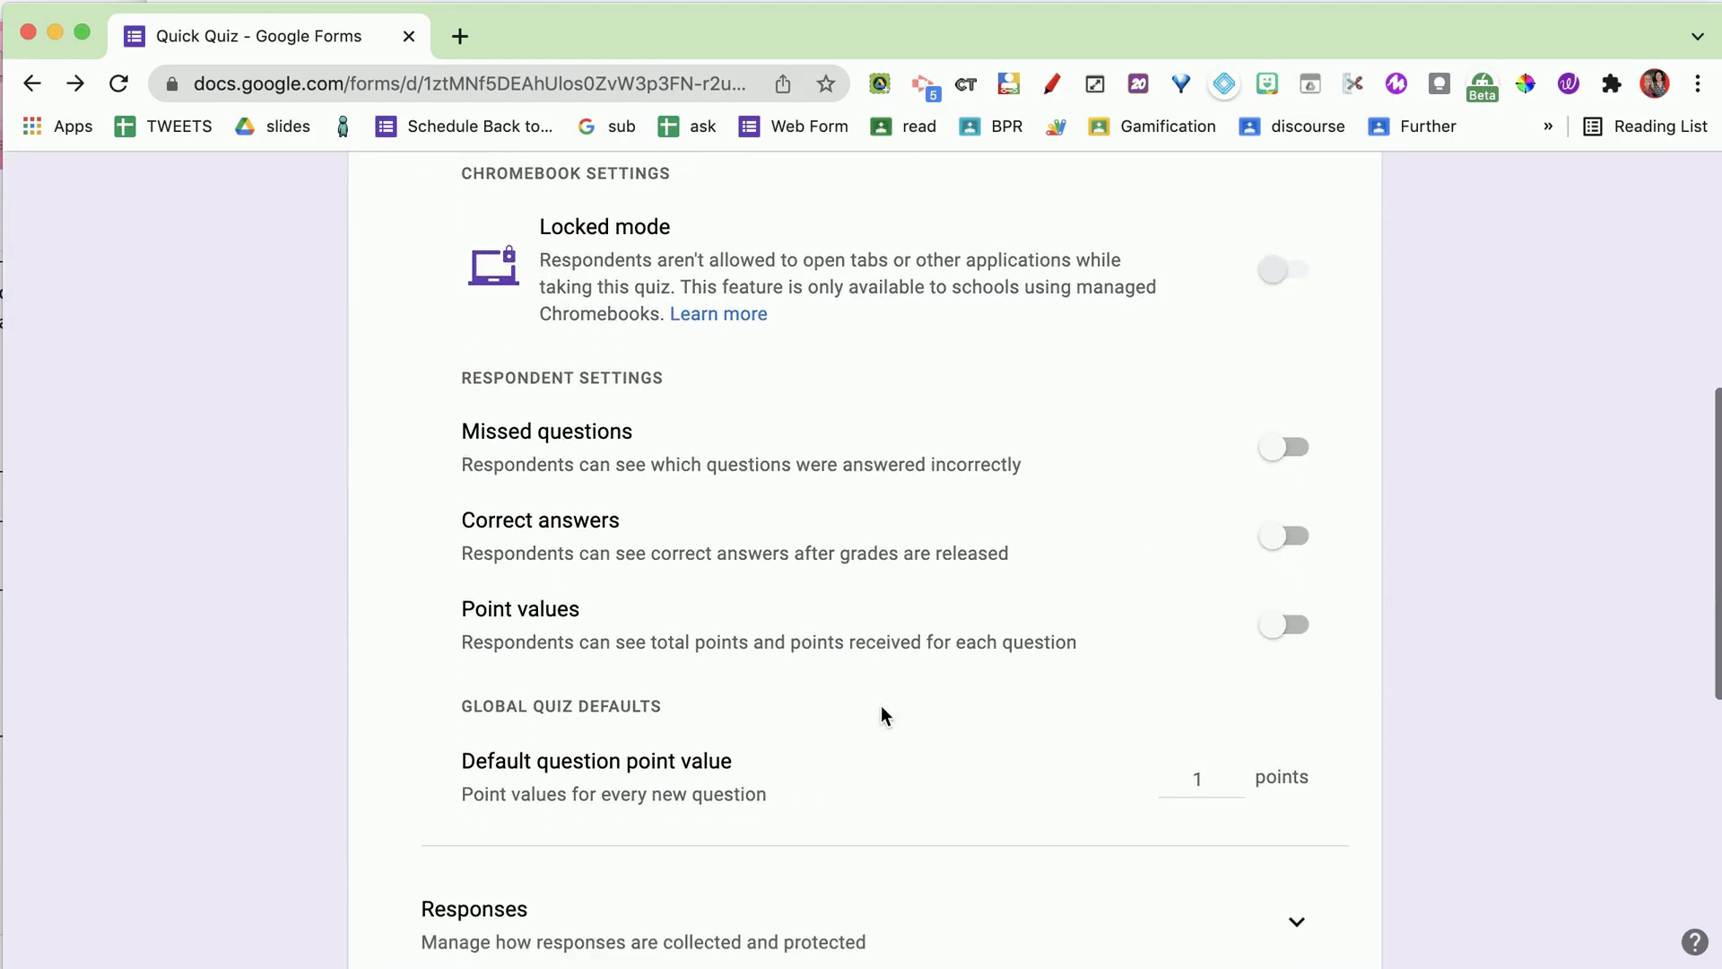
scroll("down", 3)
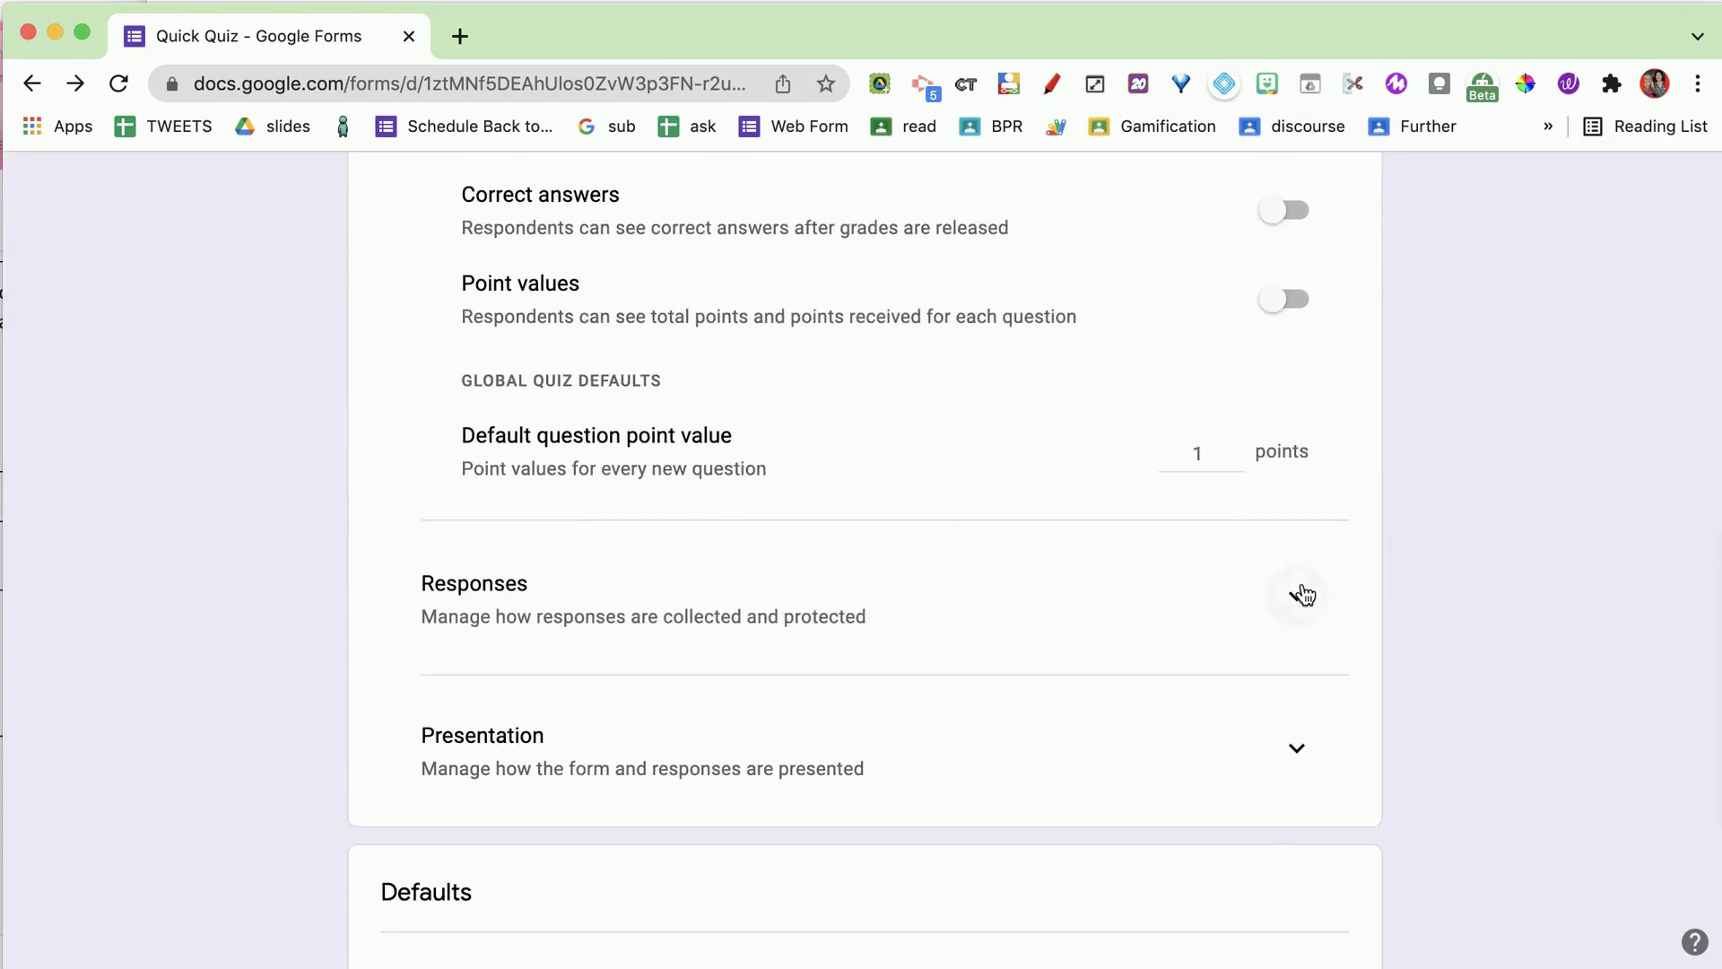
left_click(1296, 594)
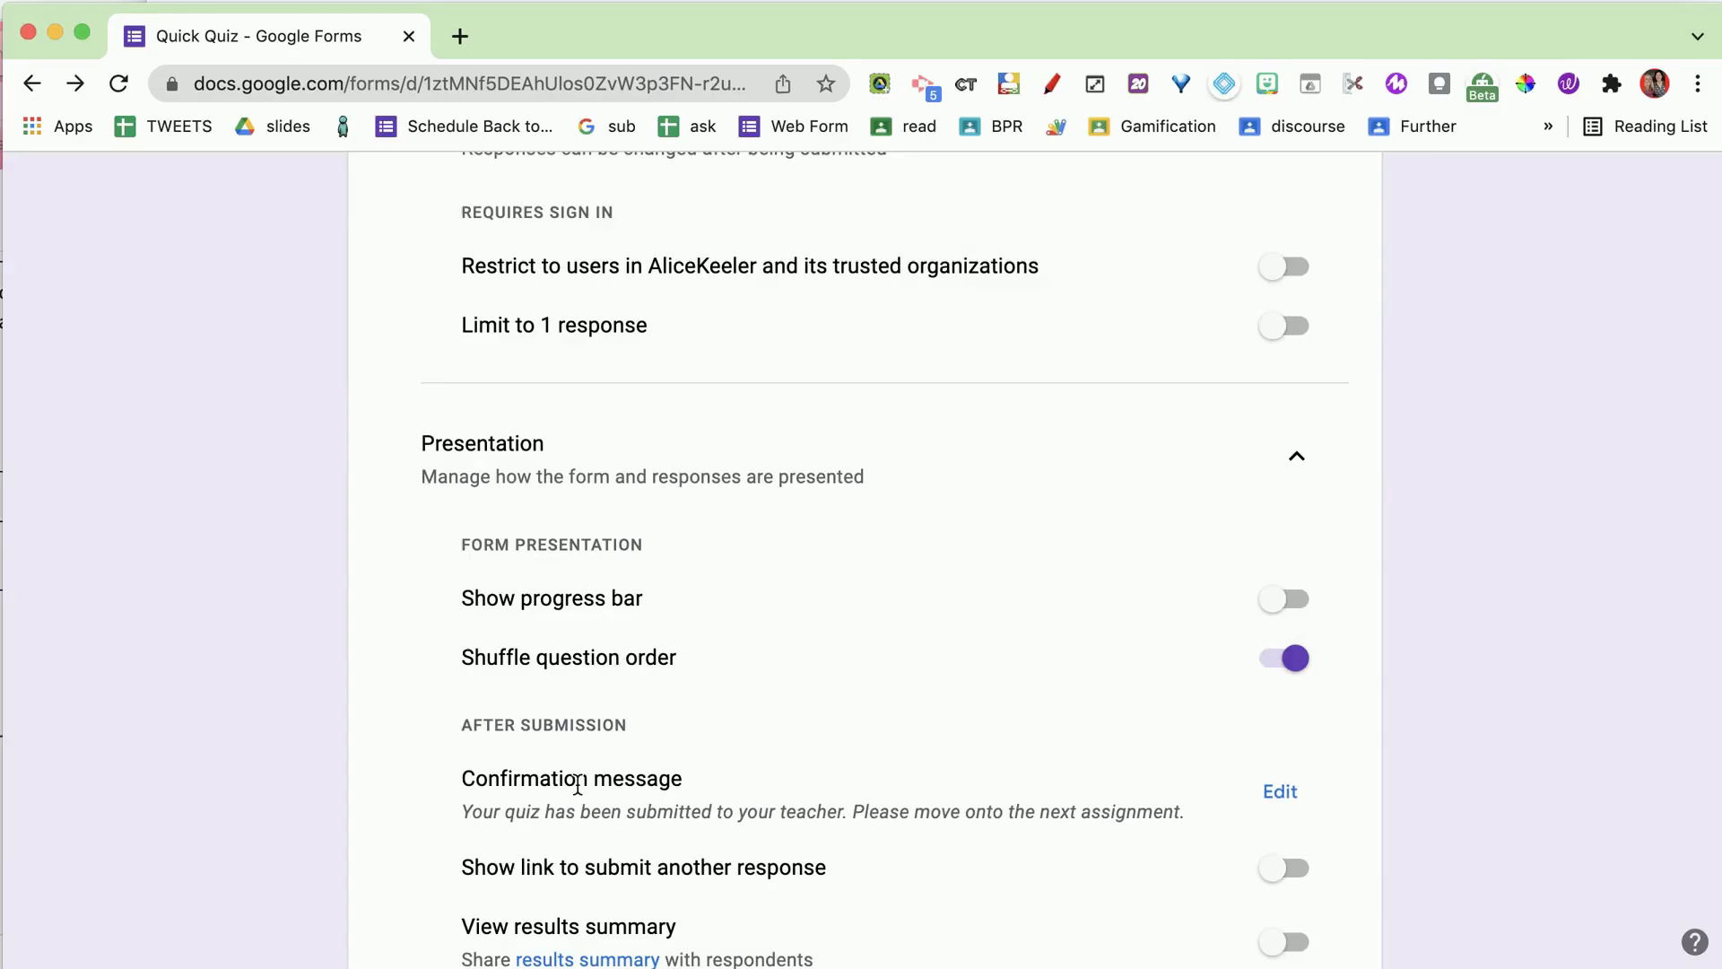
scroll("down", 3)
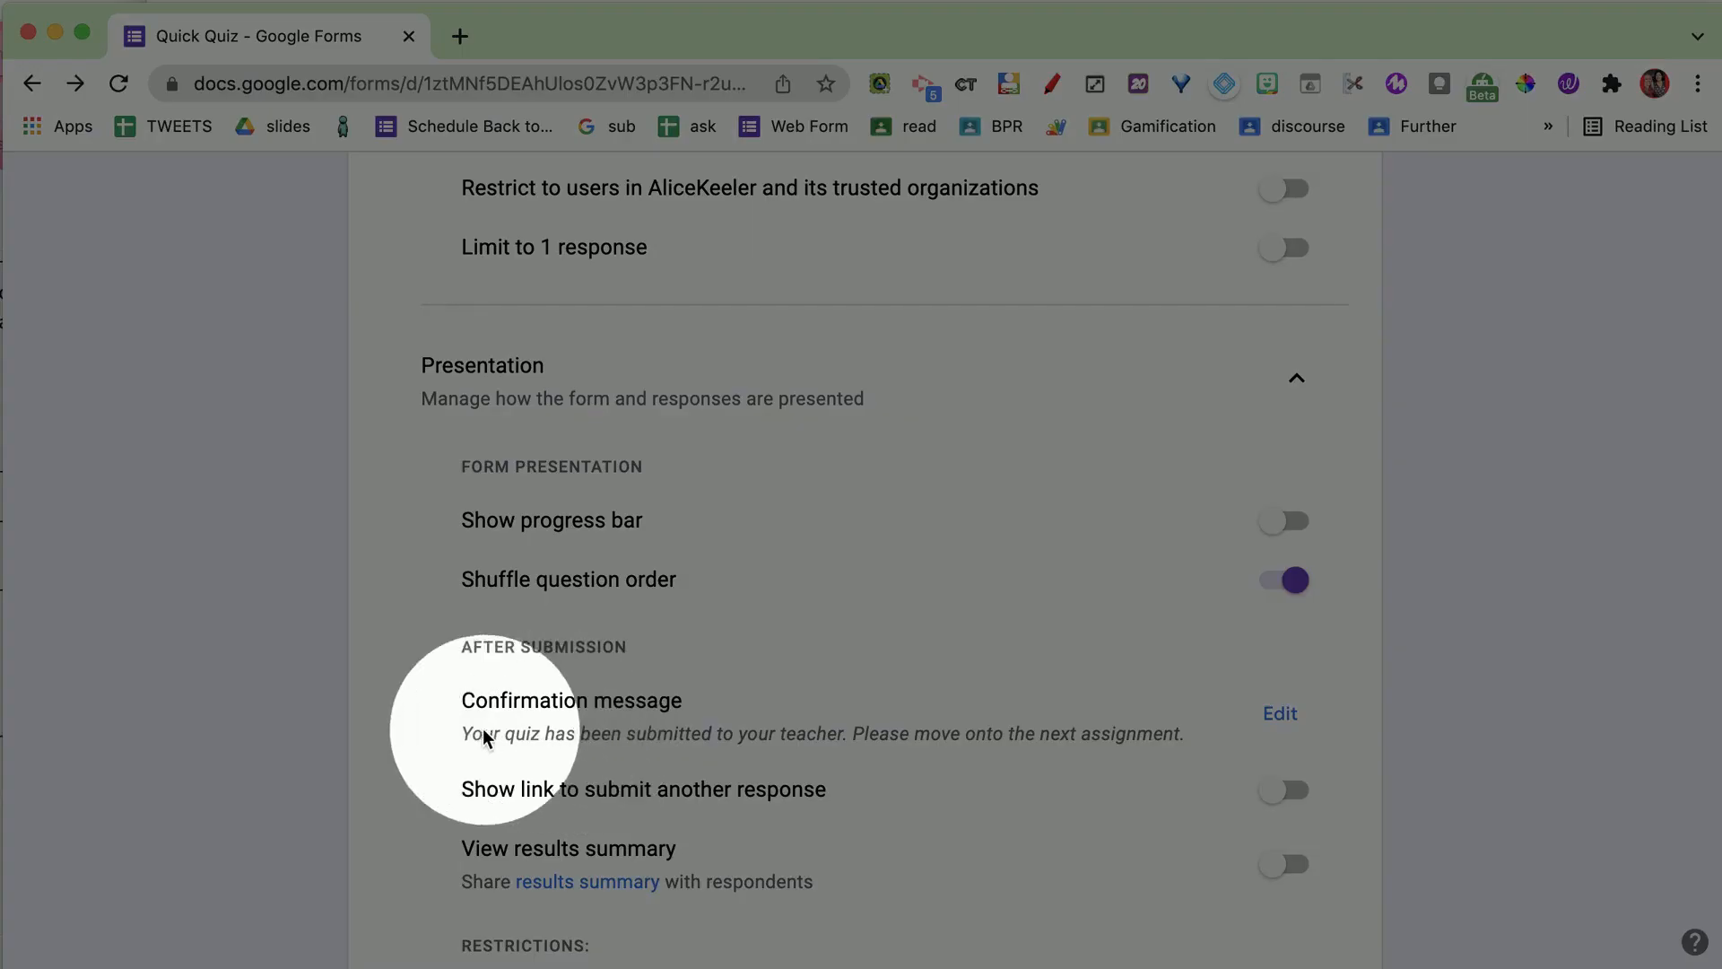